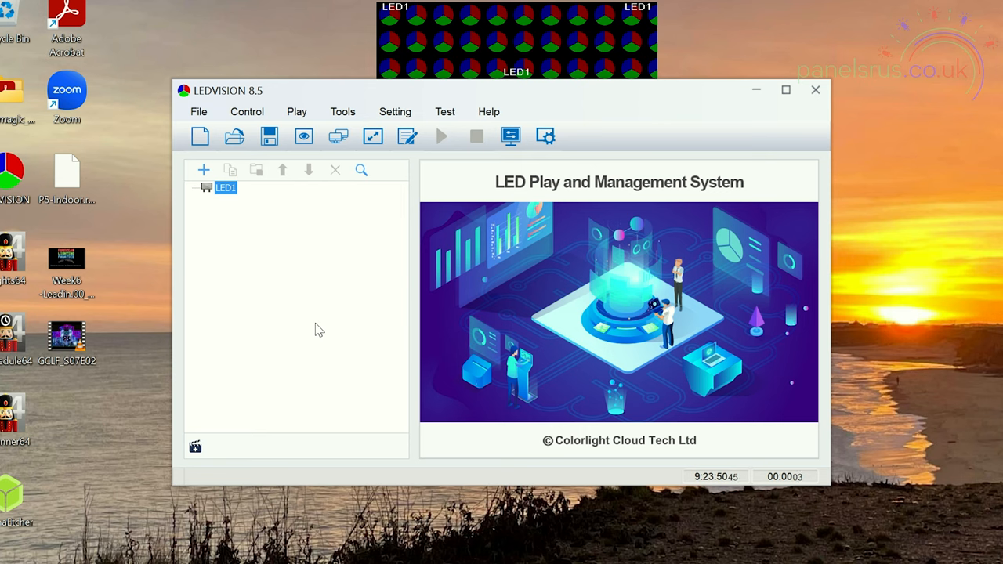
- Bring up the Control menu in the LEDVision main window
{"action": "left_click", "coordinate": [263, 122]}
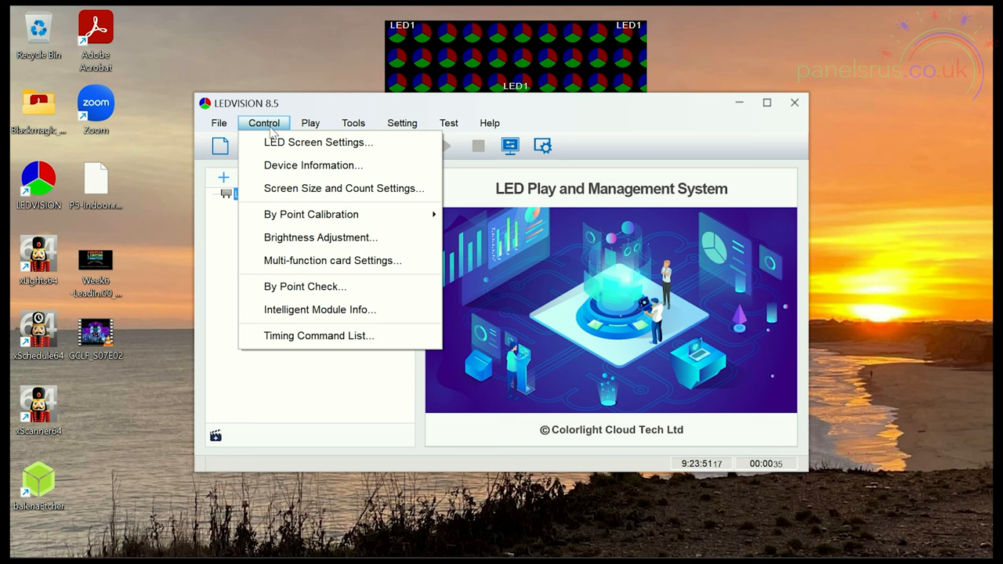
- Enter LED Screen Settings, confirming the authorized password prompt
{"action": "left_click", "coordinate": [318, 141]}
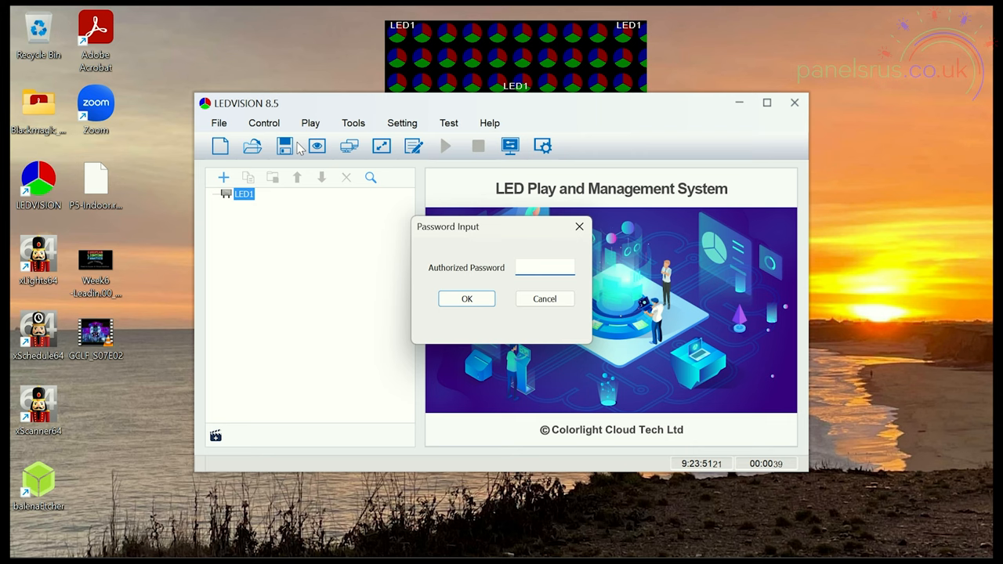
{"action": "left_click", "coordinate": [466, 298]}
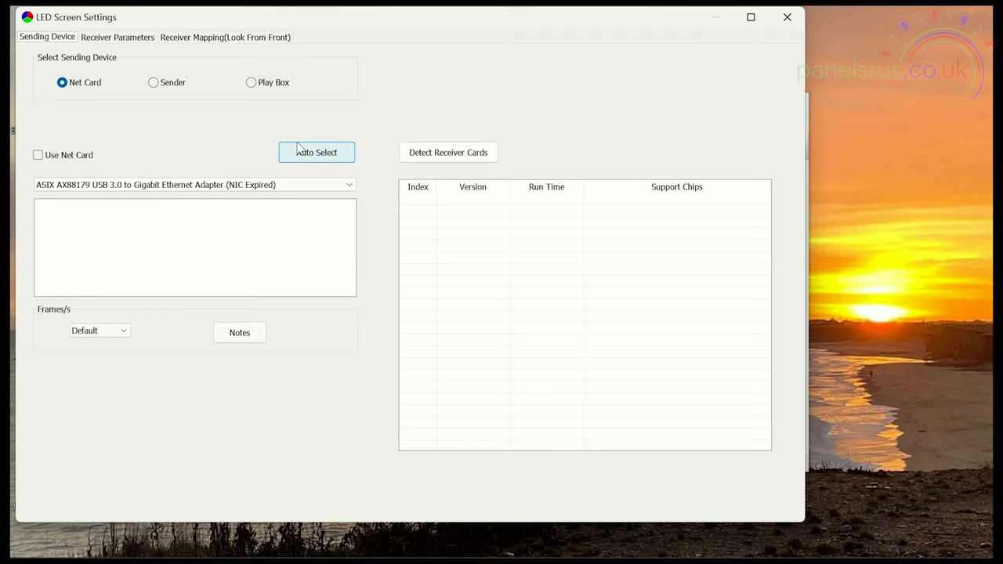
{"action": "mouse_move", "coordinate": [215, 160]}
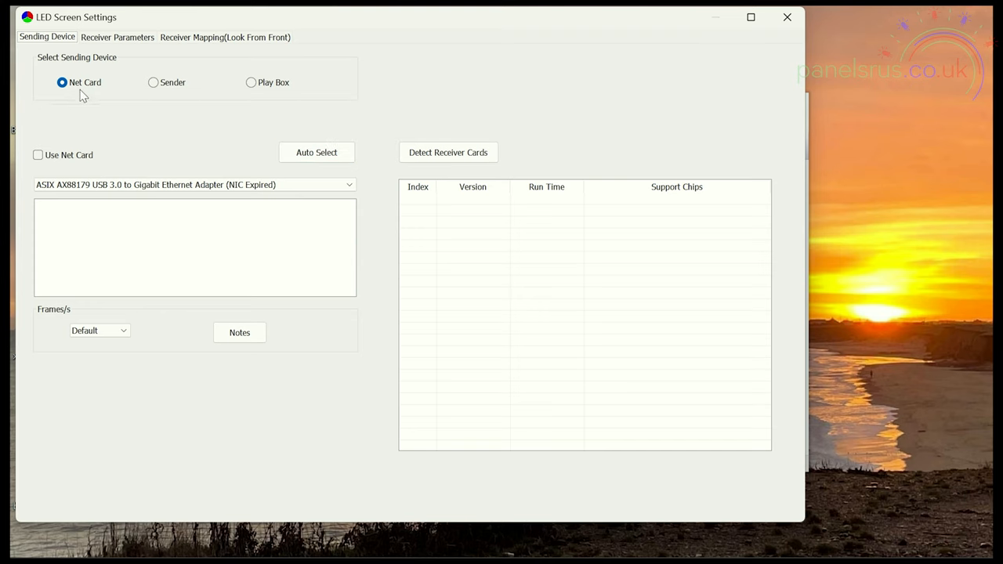
{"action": "mouse_move", "coordinate": [154, 94]}
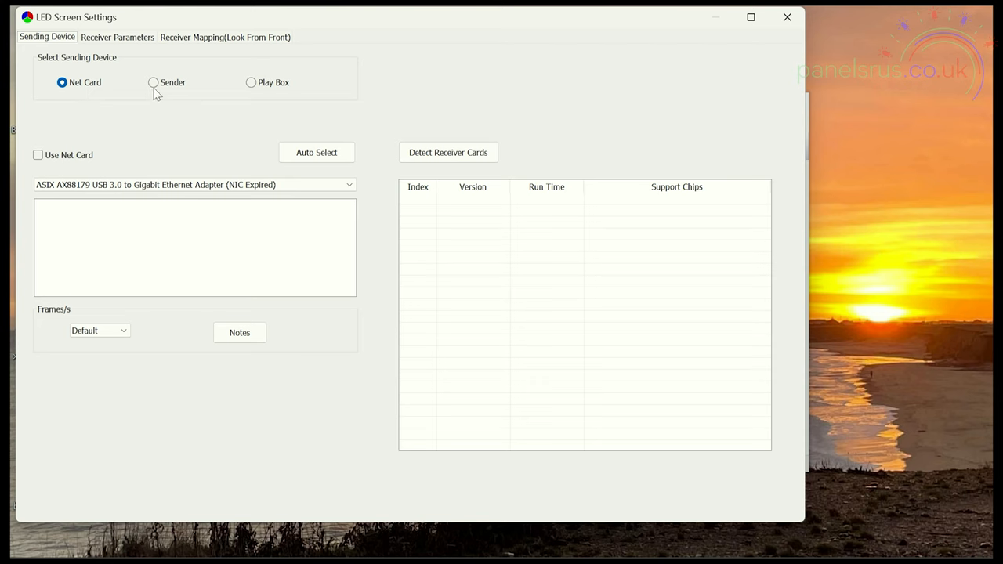
- Select Sender as the sending device so the X1 and its HDMI source are detected
{"action": "left_click", "coordinate": [153, 82]}
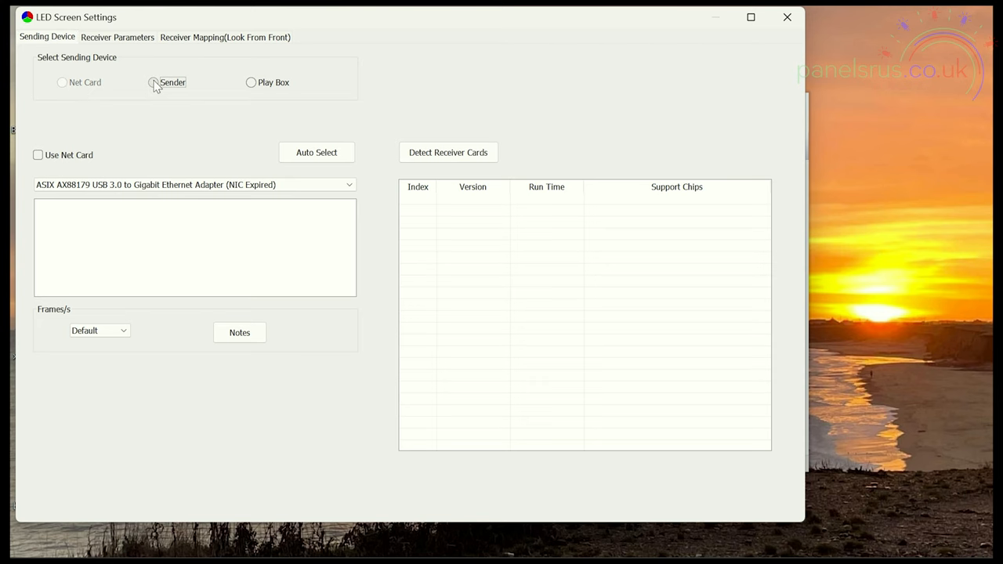
{"action": "left_click", "coordinate": [154, 81]}
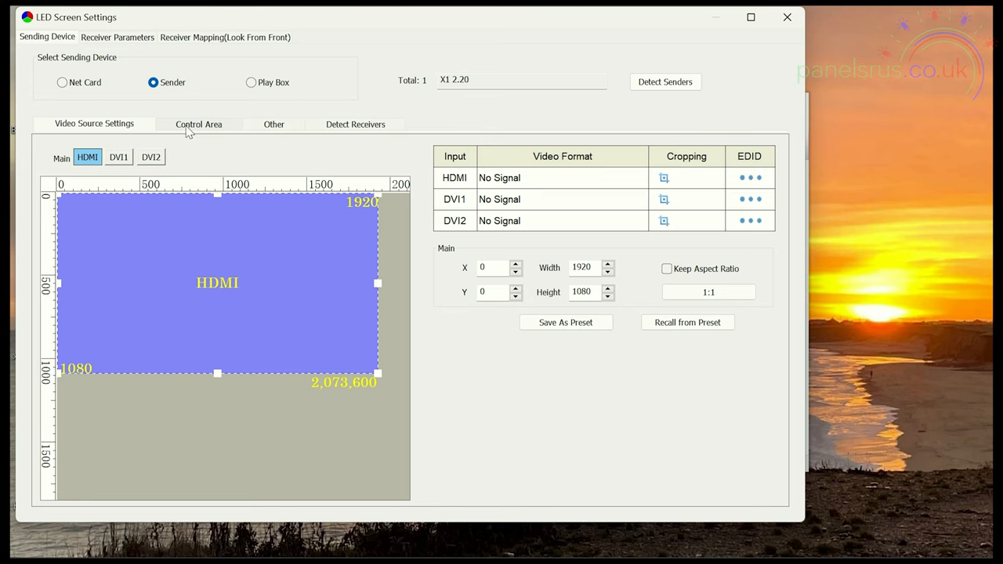
{"action": "mouse_move", "coordinate": [170, 313]}
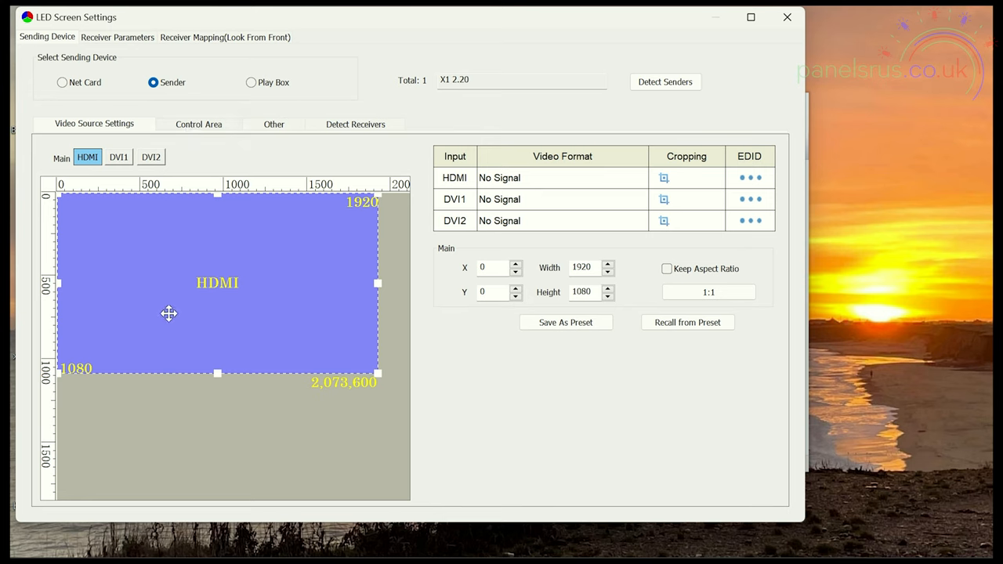
{"action": "mouse_move", "coordinate": [276, 247]}
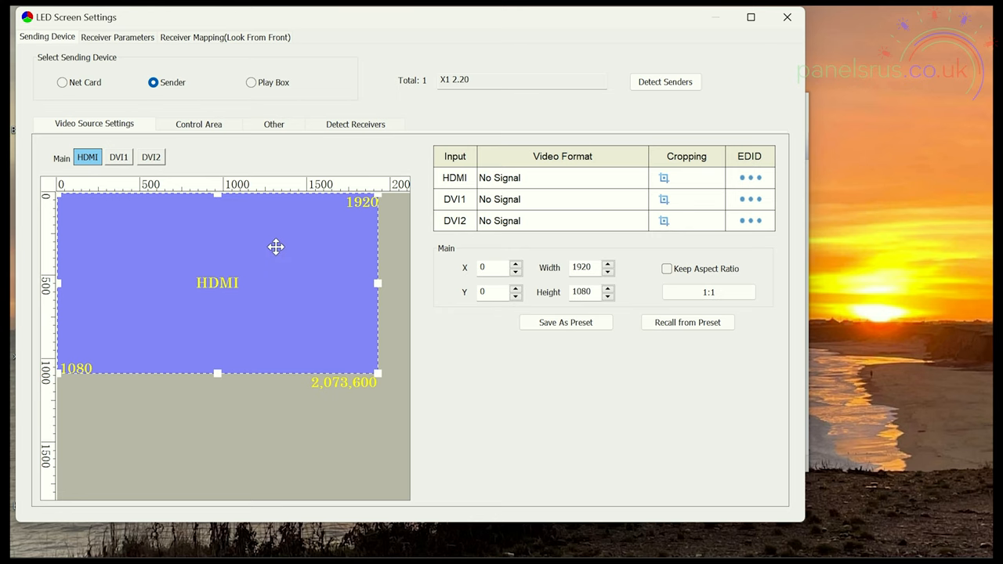
{"action": "mouse_move", "coordinate": [335, 218]}
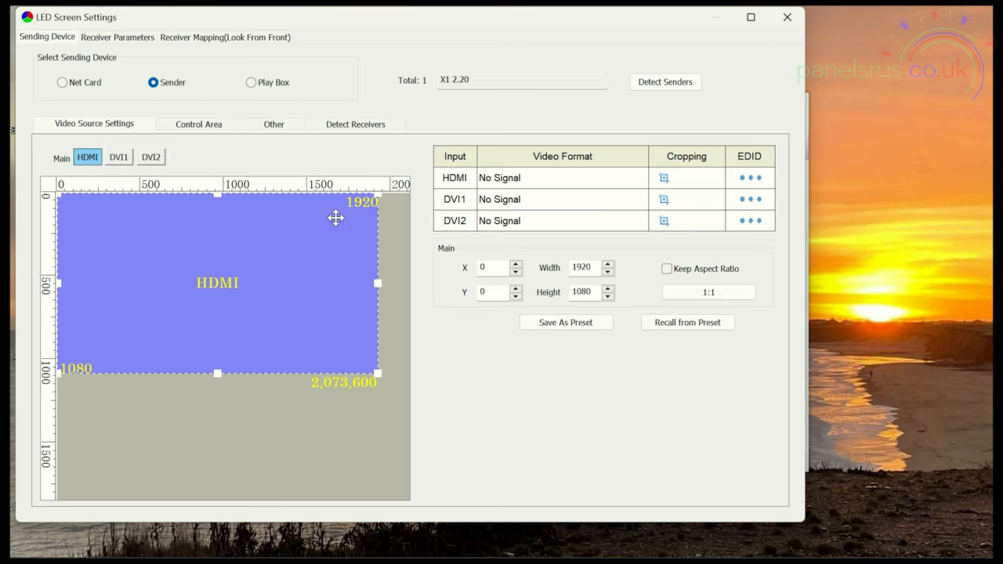
{"action": "mouse_move", "coordinate": [359, 210]}
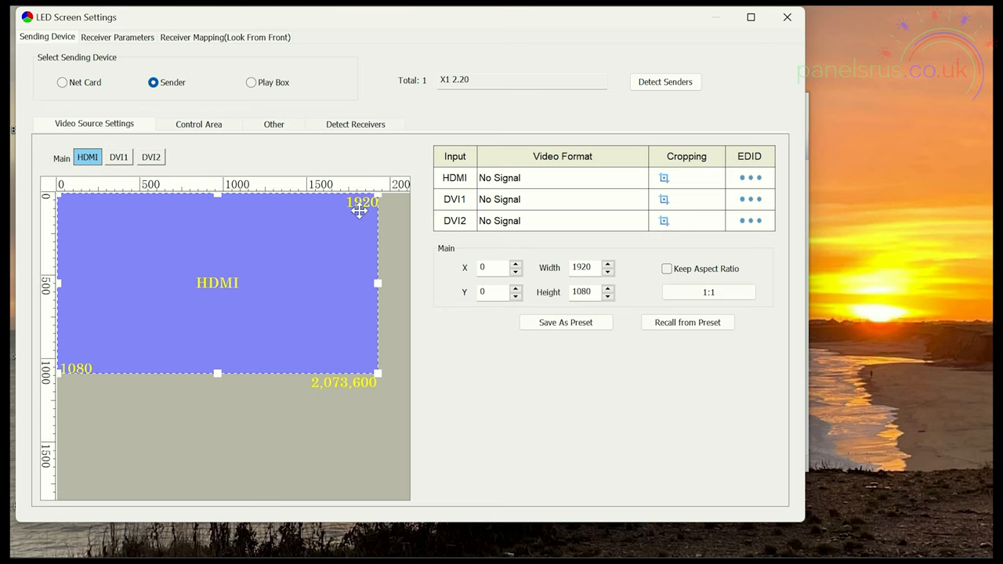
{"action": "mouse_move", "coordinate": [94, 357]}
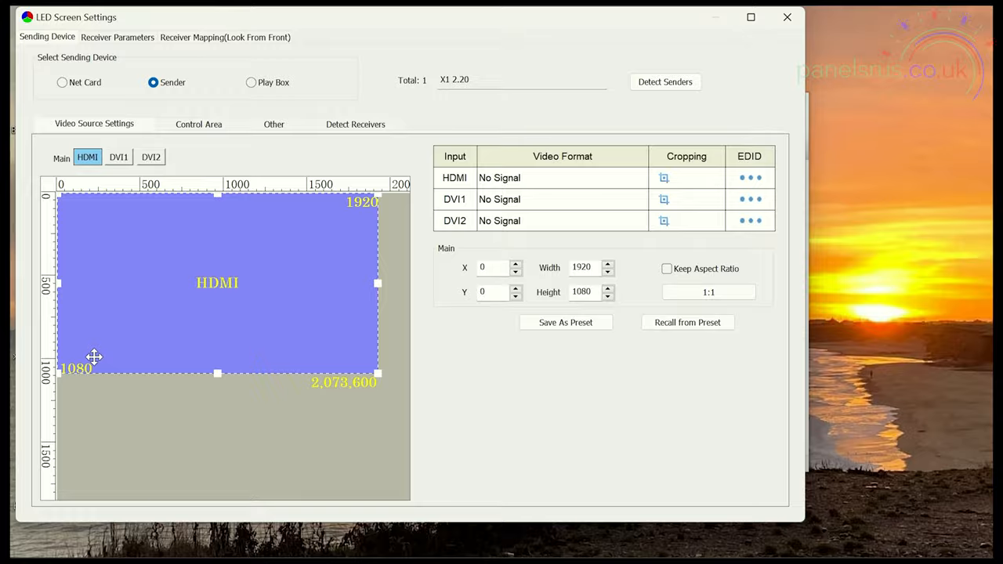
{"action": "mouse_move", "coordinate": [350, 395]}
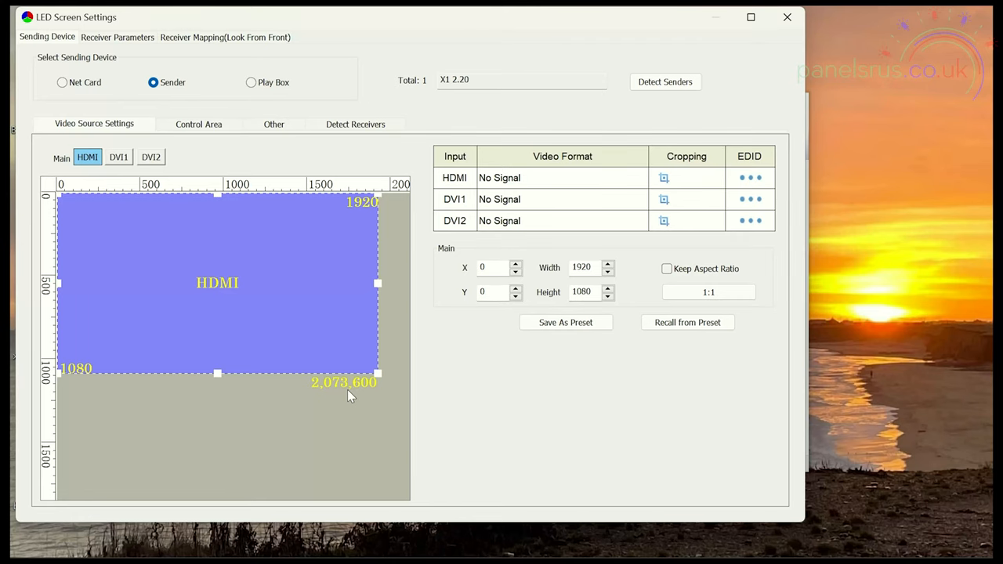
{"action": "mouse_move", "coordinate": [376, 373]}
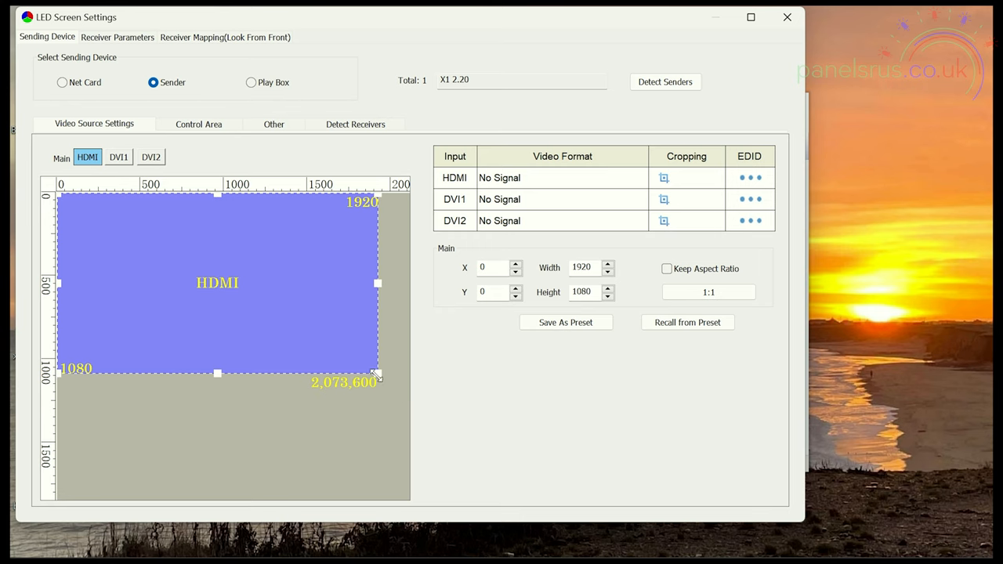
- Resize the HDMI source area from 1920x1080 down to exactly 512 by 256 at 0,0
{"action": "left_click_drag", "start_coordinate": [378, 375], "coordinate": [265, 304]}
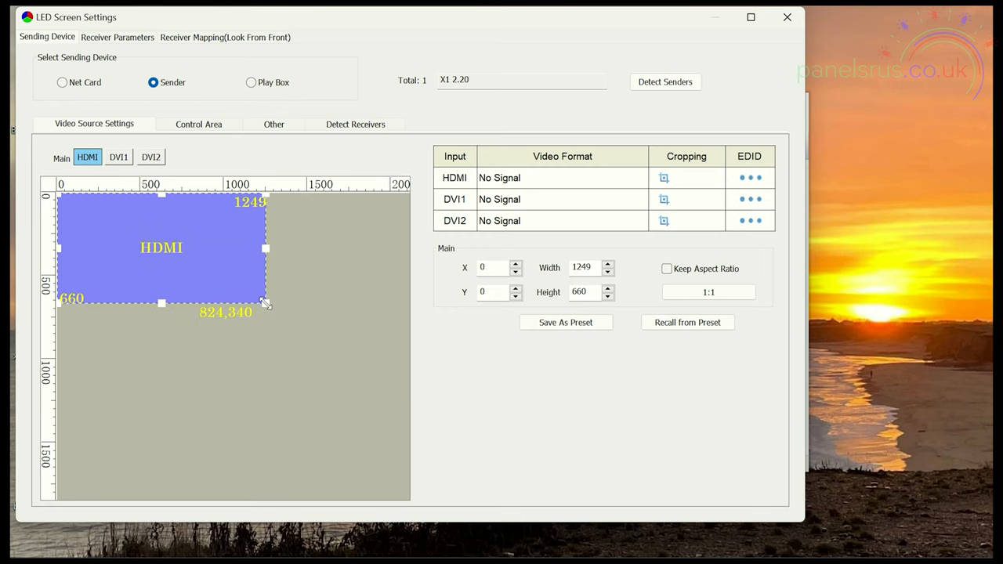
{"action": "left_click_drag", "start_coordinate": [265, 304], "coordinate": [238, 298]}
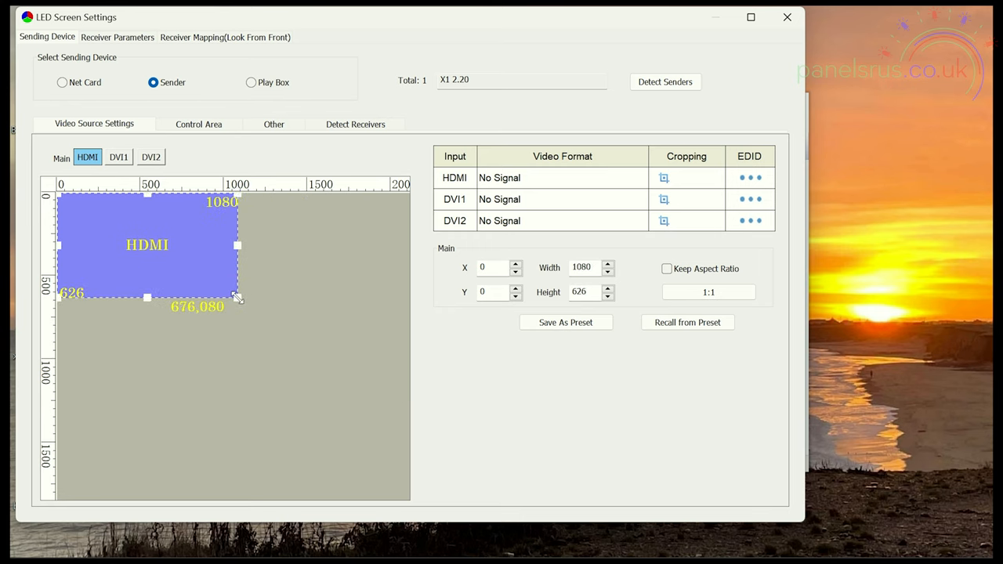
{"action": "left_click_drag", "start_coordinate": [238, 298], "coordinate": [174, 278]}
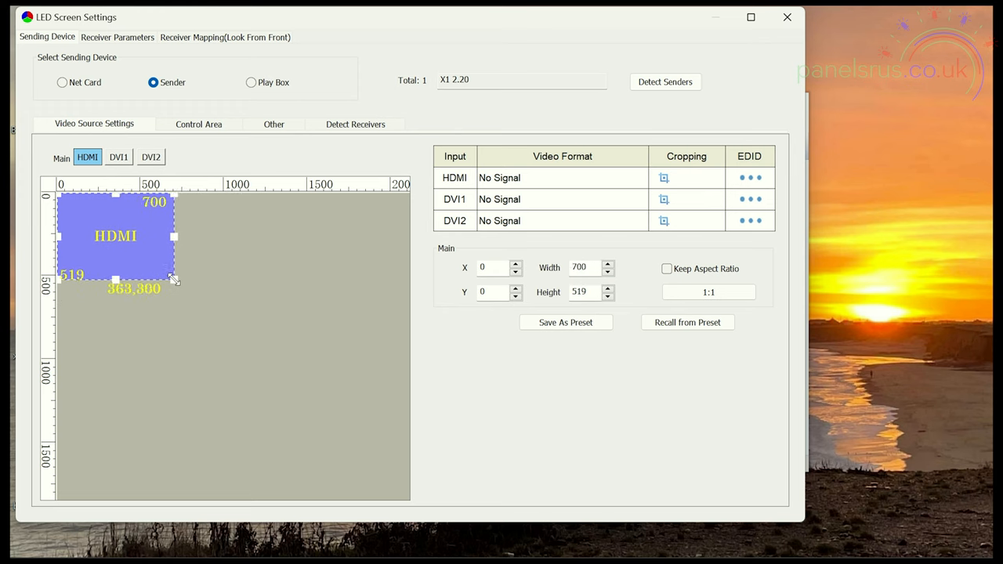
{"action": "left_click_drag", "start_coordinate": [174, 279], "coordinate": [153, 259]}
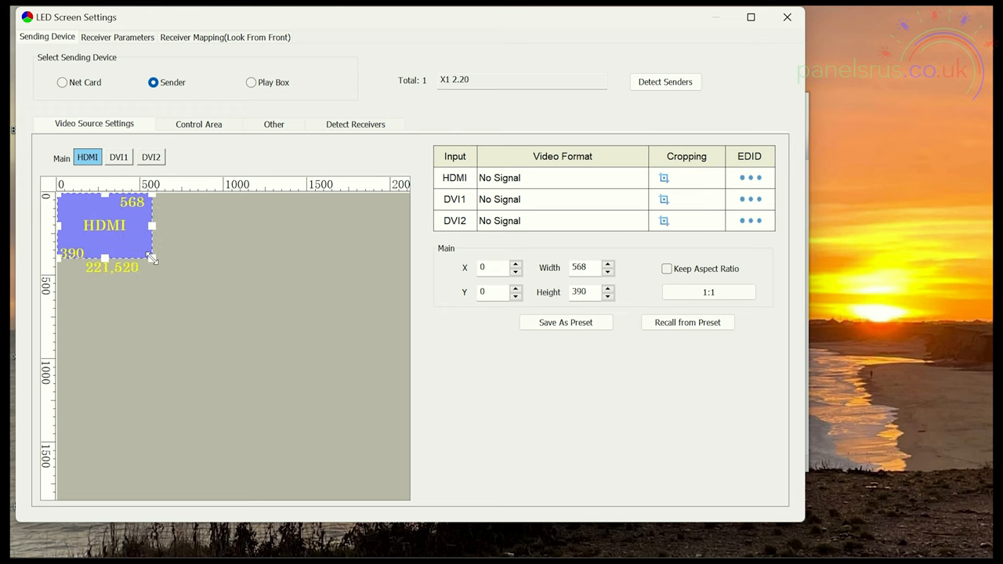
{"action": "left_click_drag", "start_coordinate": [154, 259], "coordinate": [141, 235]}
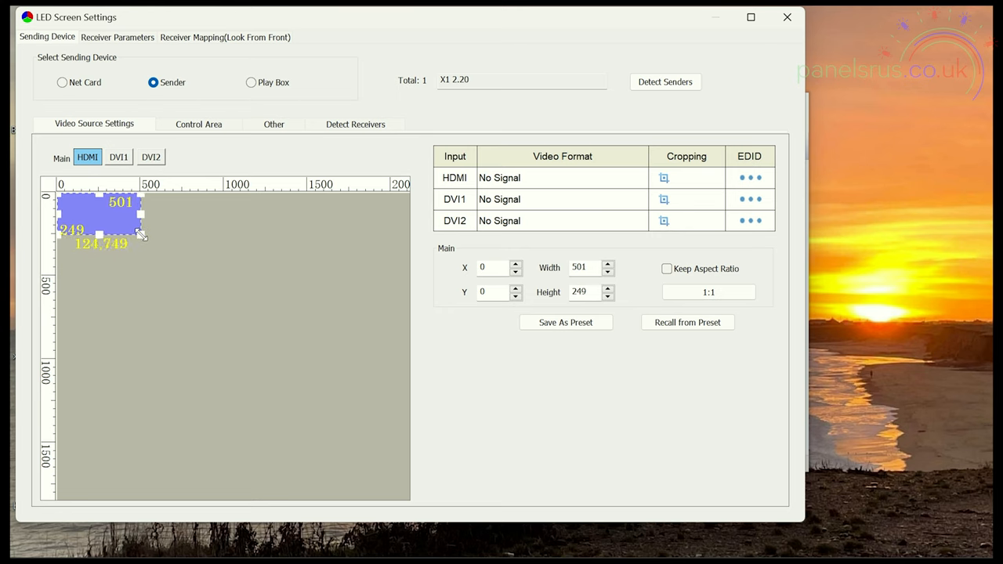
{"action": "left_click_drag", "start_coordinate": [142, 236], "coordinate": [144, 237]}
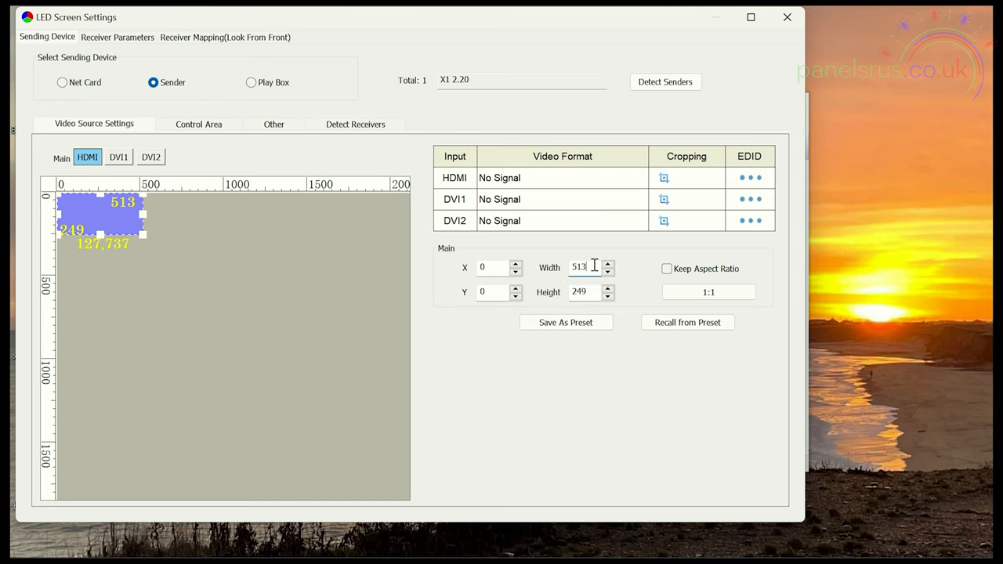
{"action": "key", "text": "Backspace"}
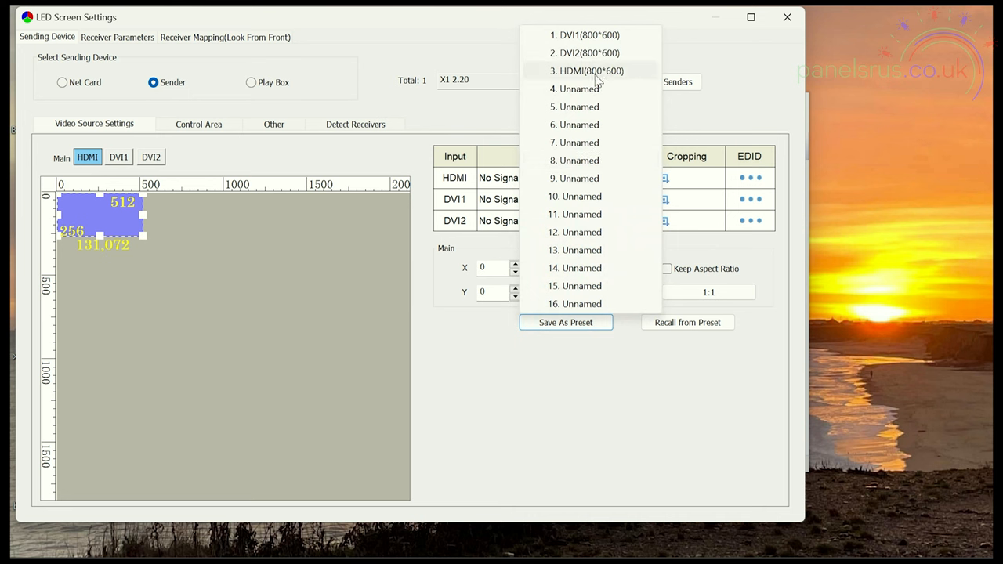
{"action": "mouse_move", "coordinate": [597, 35]}
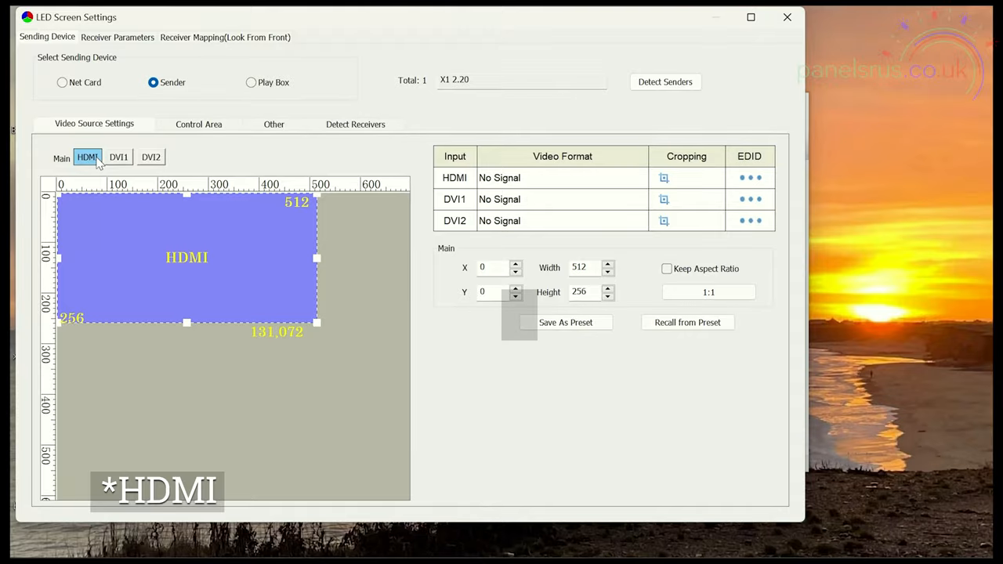
{"action": "mouse_move", "coordinate": [305, 395]}
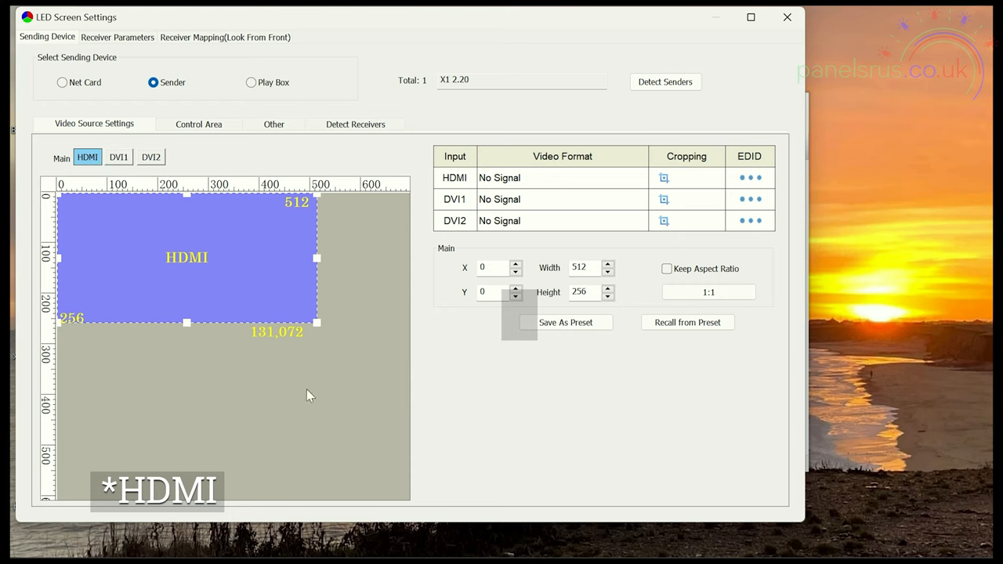
{"action": "mouse_move", "coordinate": [314, 395]}
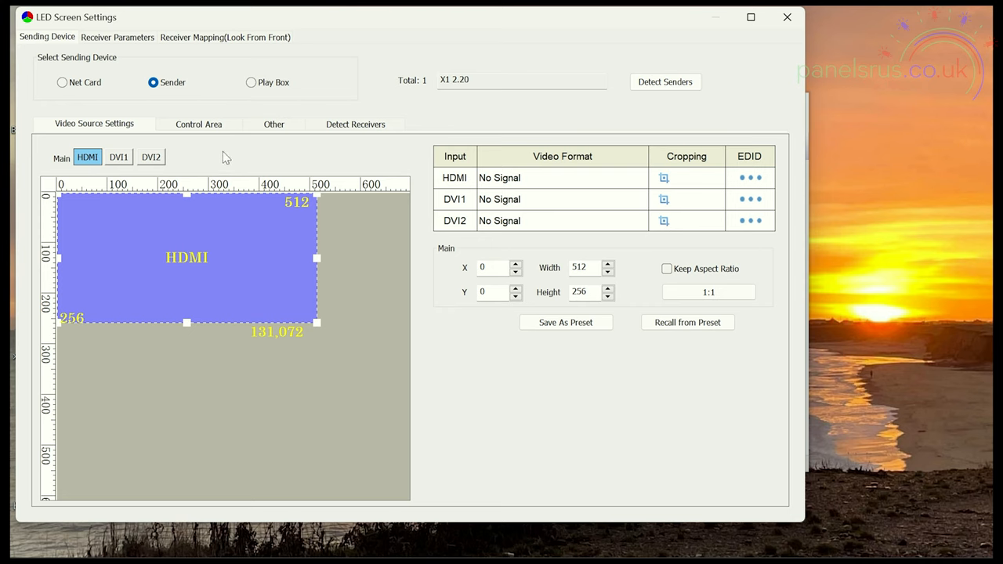
{"action": "mouse_move", "coordinate": [203, 128]}
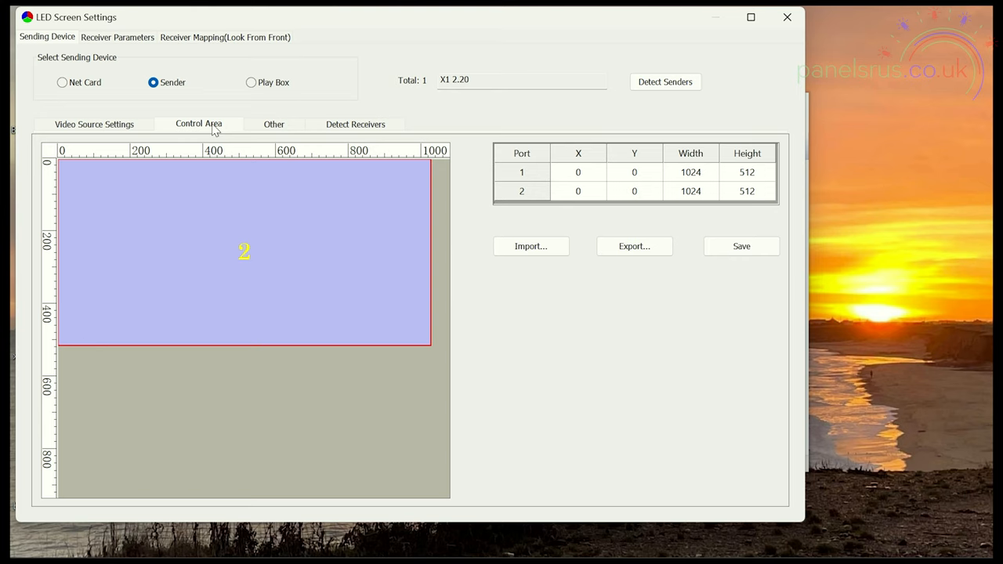
{"action": "mouse_move", "coordinate": [541, 180]}
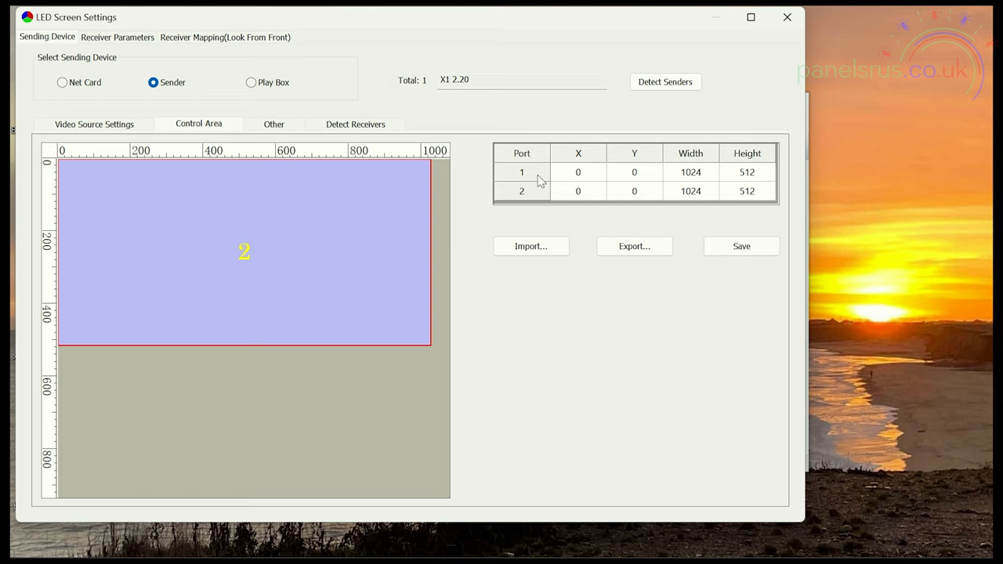
{"action": "mouse_move", "coordinate": [544, 194]}
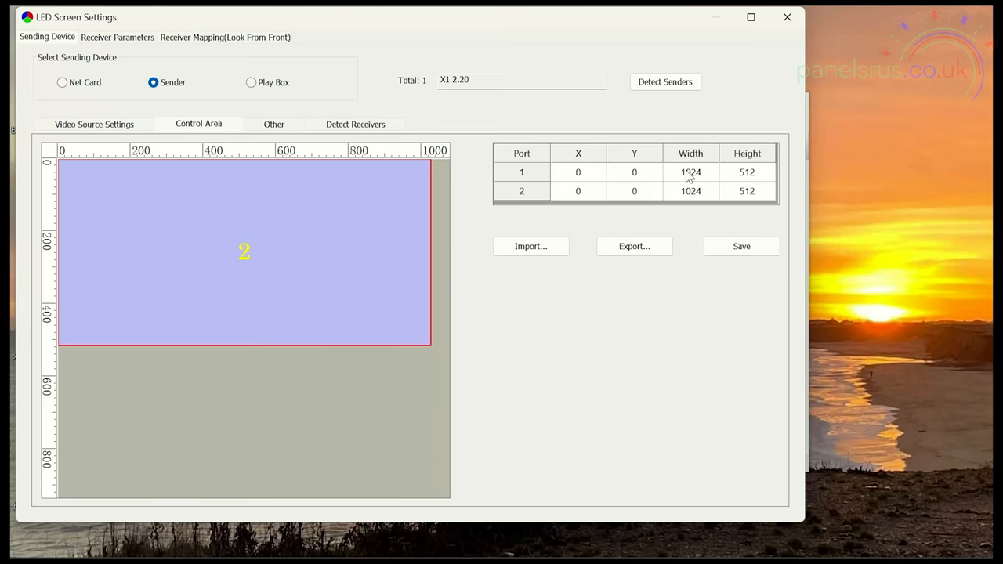
- Set port 1 and port 2 control areas to width 512 and height 256
{"action": "double_click", "coordinate": [689, 171]}
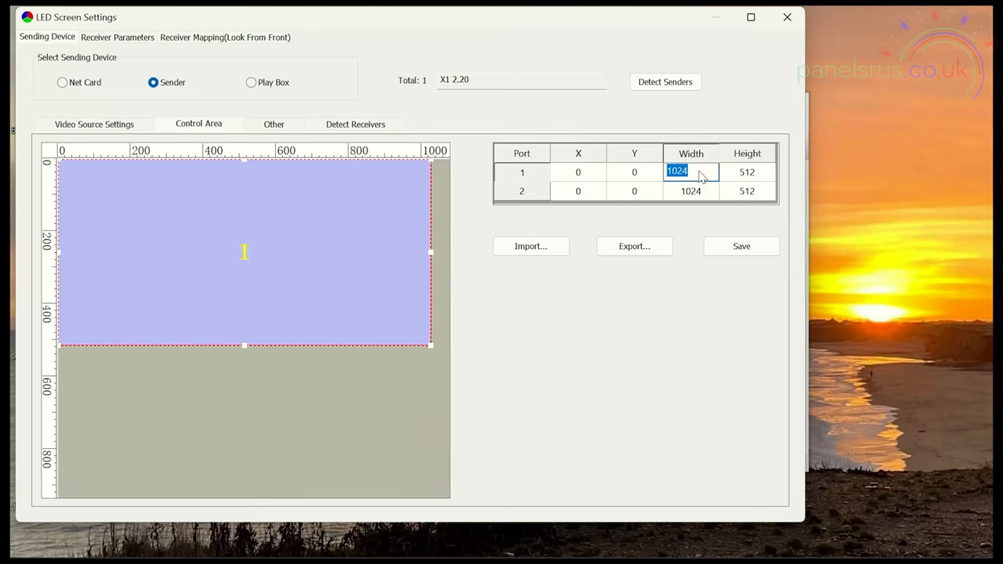
{"action": "type", "text": "512"}
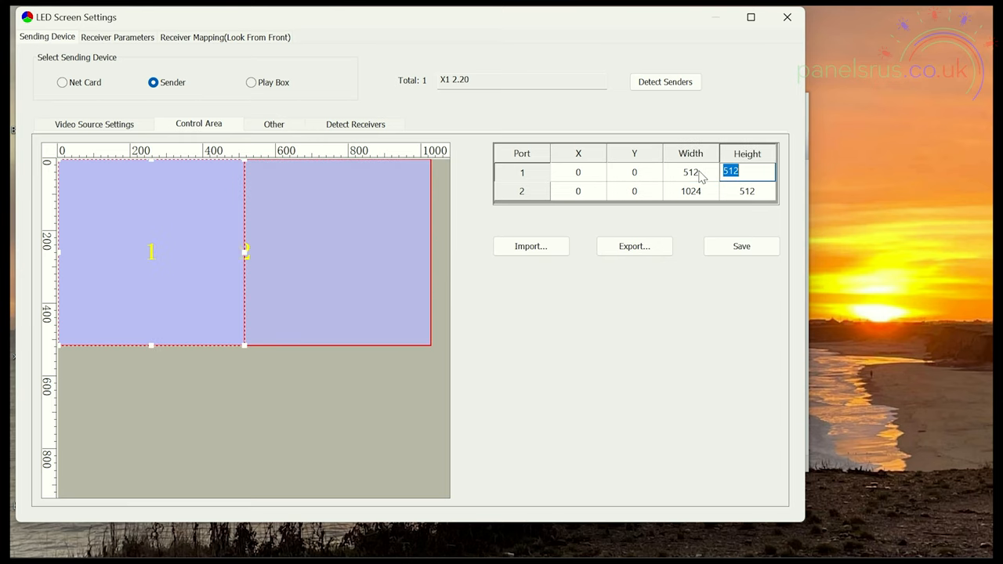
{"action": "type", "text": "256"}
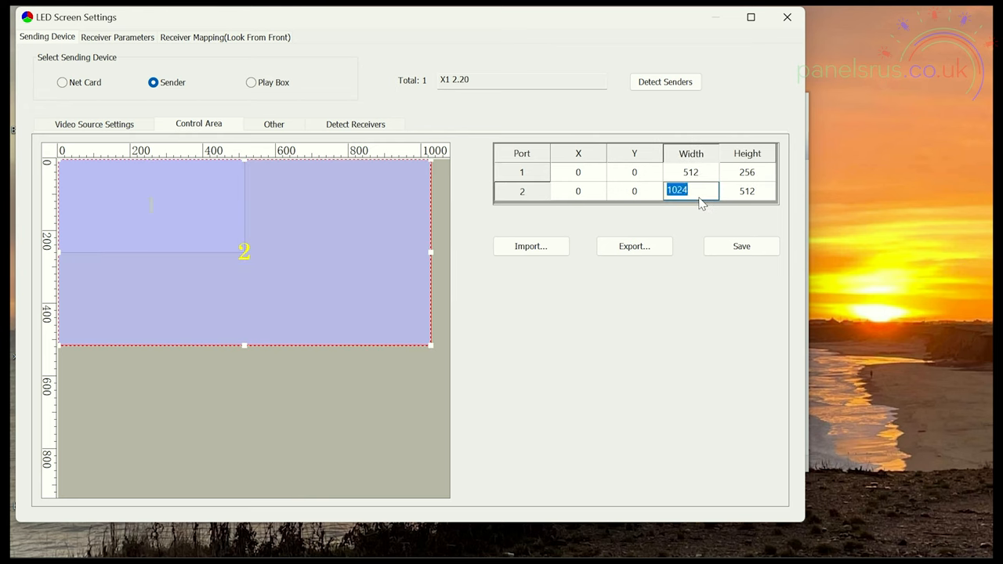
{"action": "type", "text": "512"}
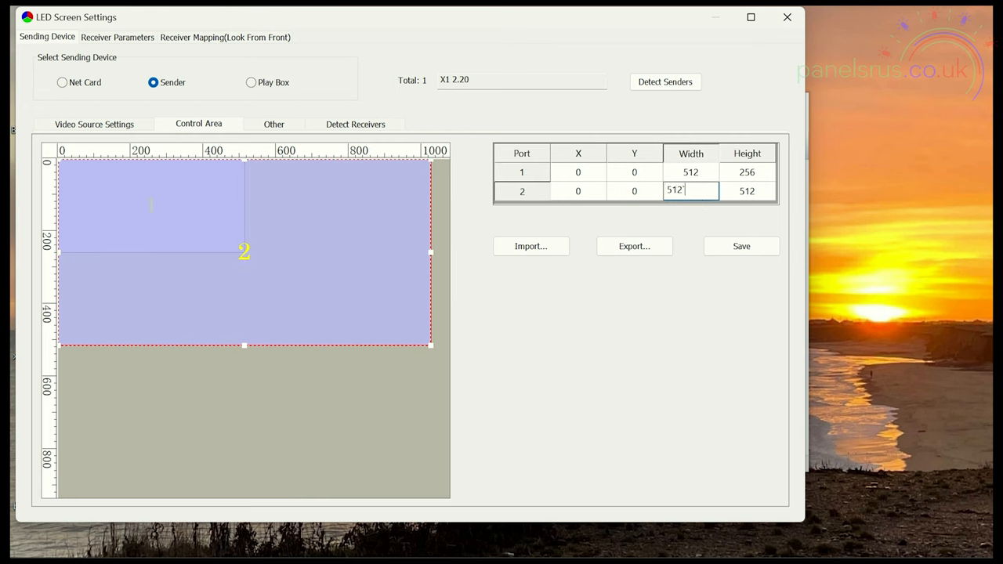
{"action": "left_click", "coordinate": [746, 191]}
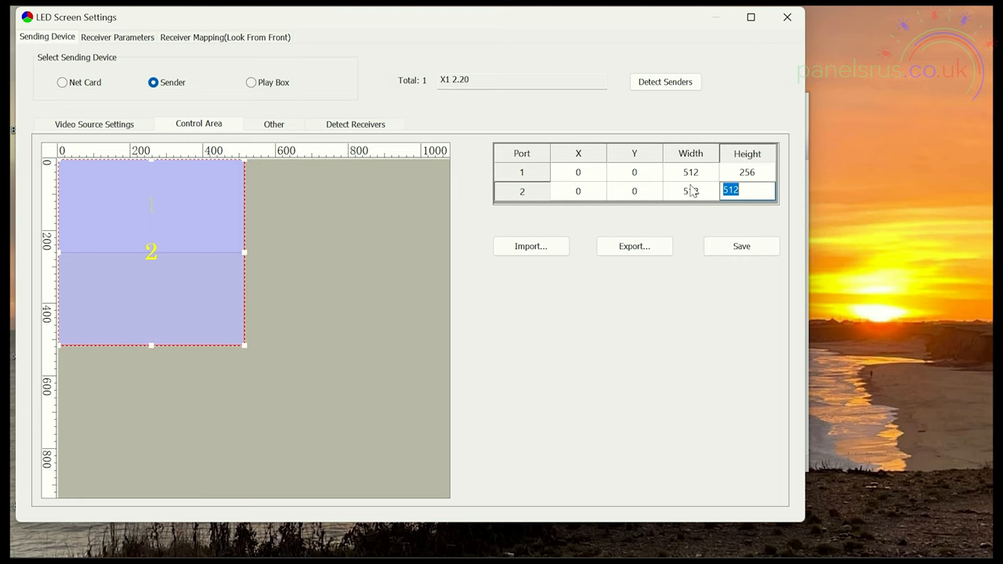
{"action": "type", "text": "256"}
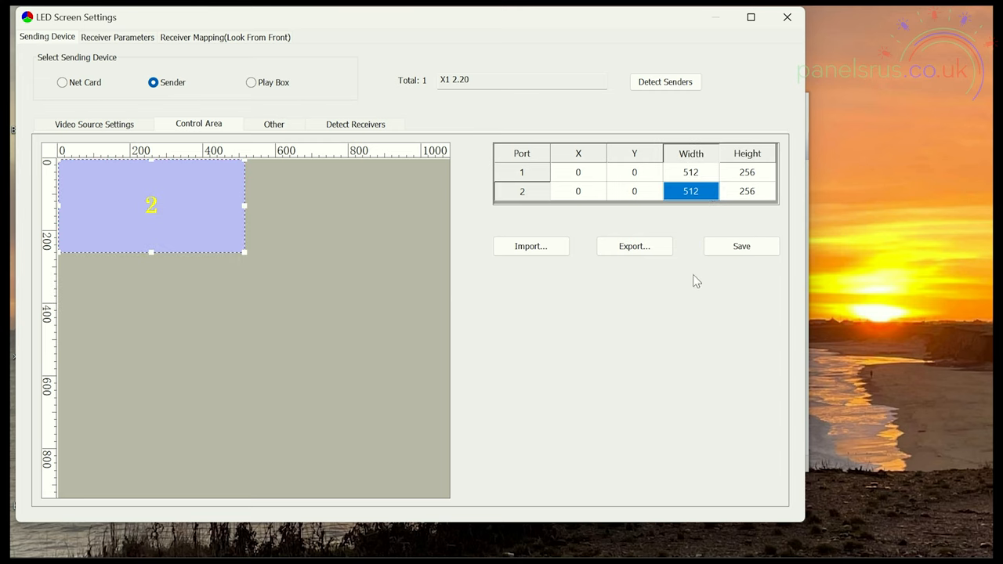
{"action": "mouse_move", "coordinate": [351, 231]}
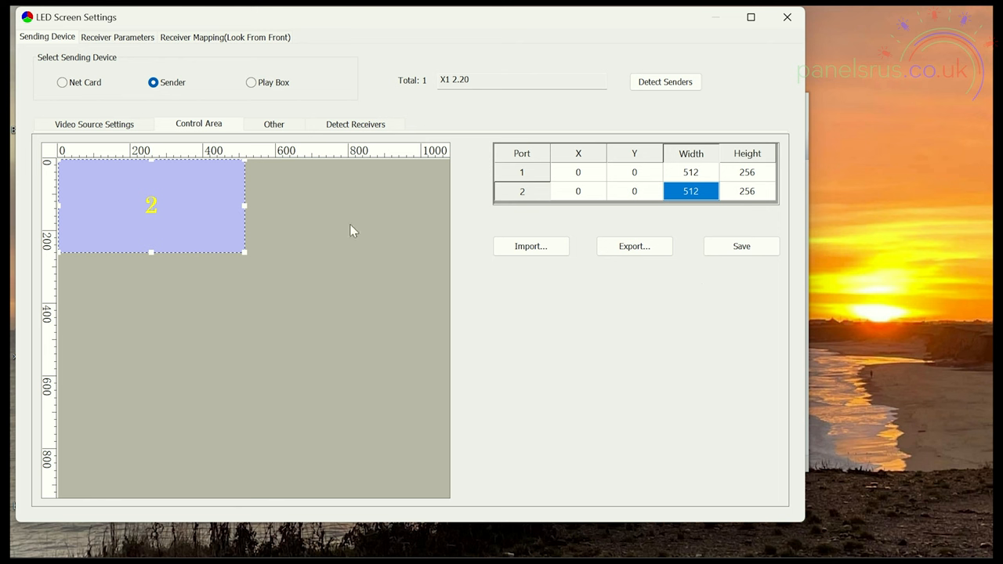
{"action": "left_click", "coordinate": [272, 123]}
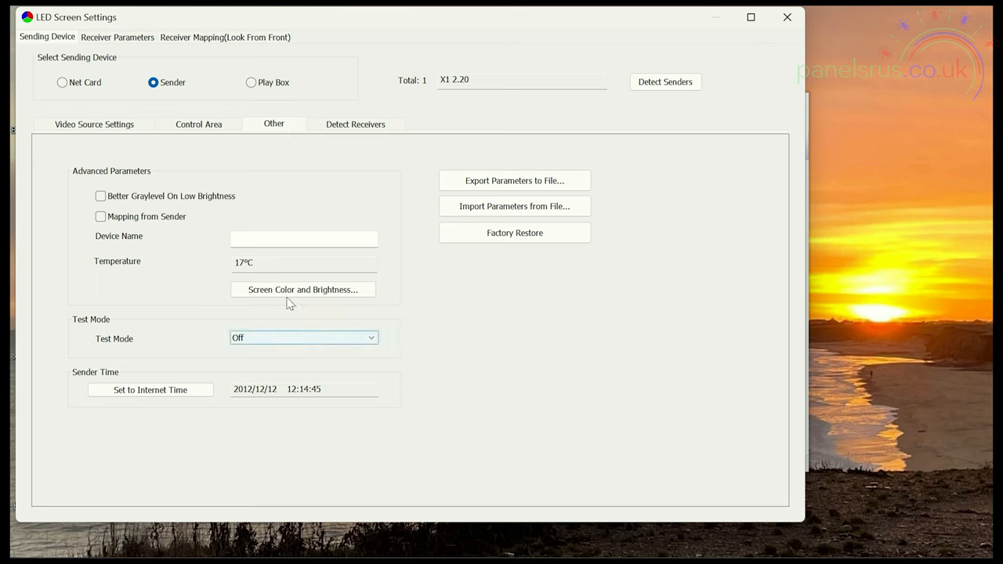
- Show the Red then Black test patterns, then set Test Mode back to Off
{"action": "left_click", "coordinate": [372, 338]}
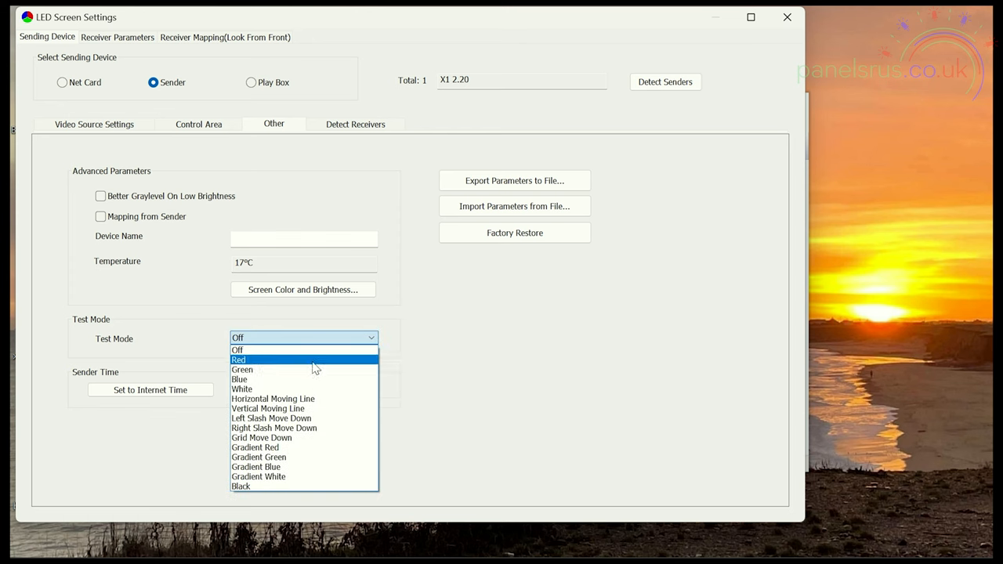
{"action": "left_click", "coordinate": [242, 485]}
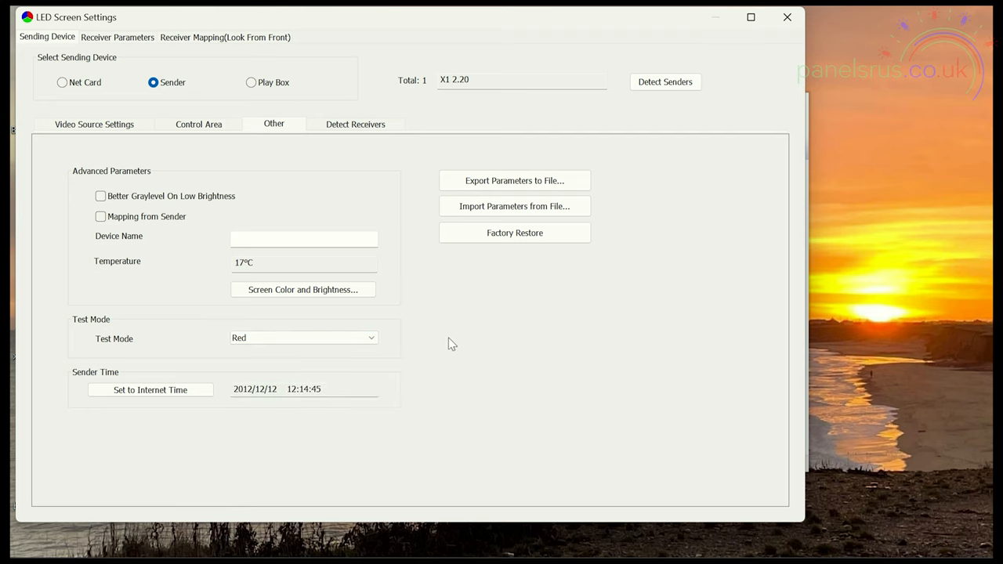
{"action": "mouse_move", "coordinate": [282, 307]}
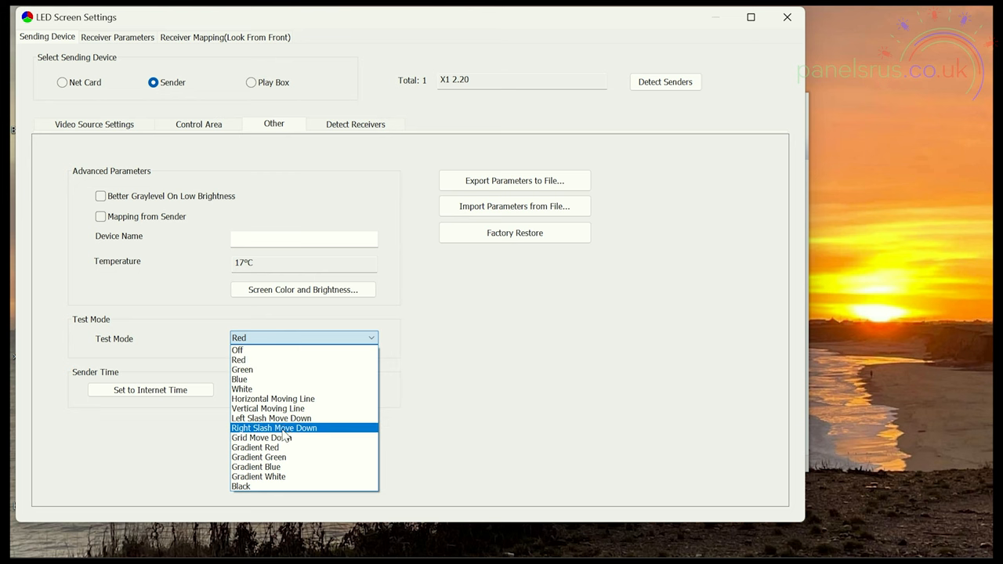
{"action": "left_click", "coordinate": [242, 486]}
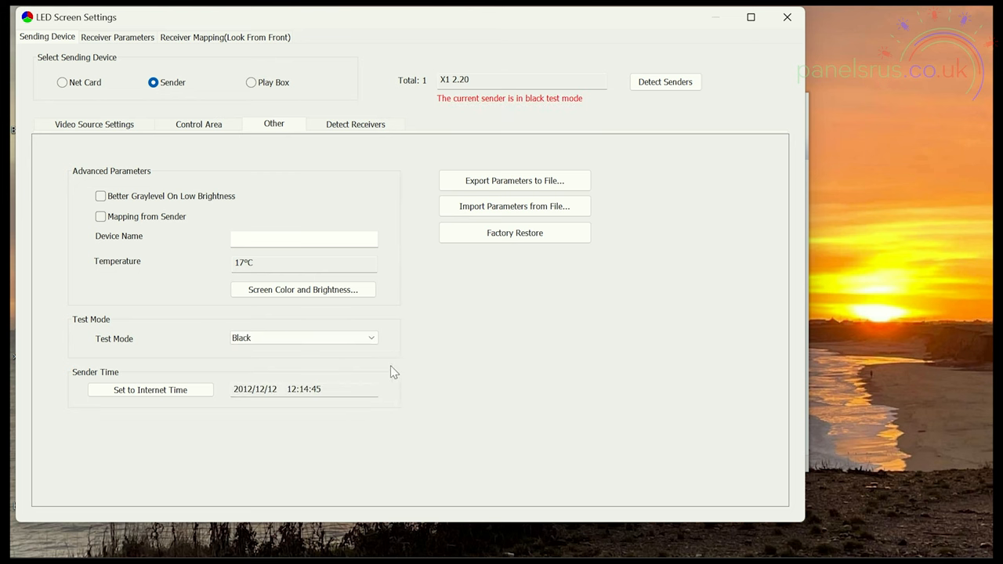
{"action": "left_click", "coordinate": [304, 338]}
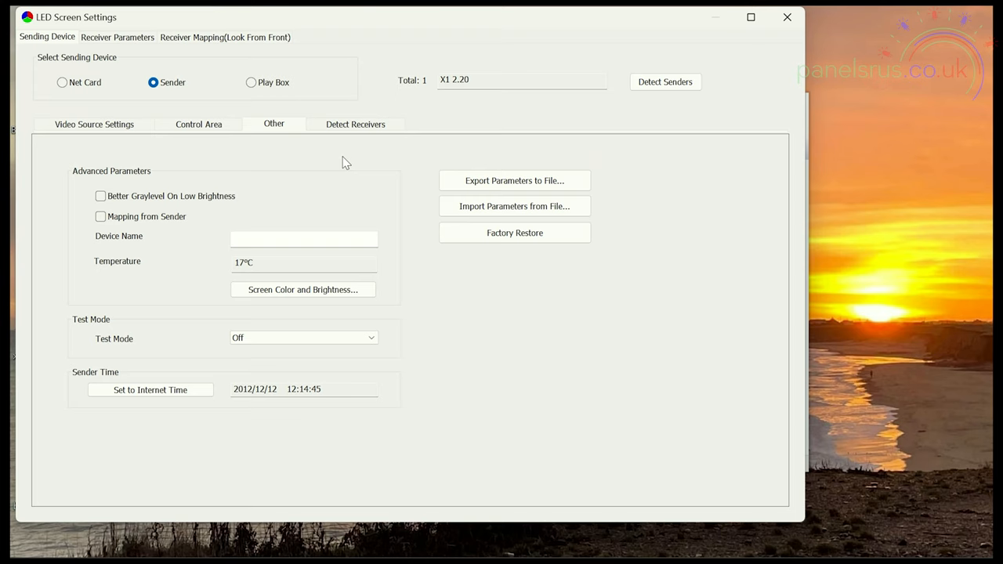
{"action": "mouse_move", "coordinate": [350, 128]}
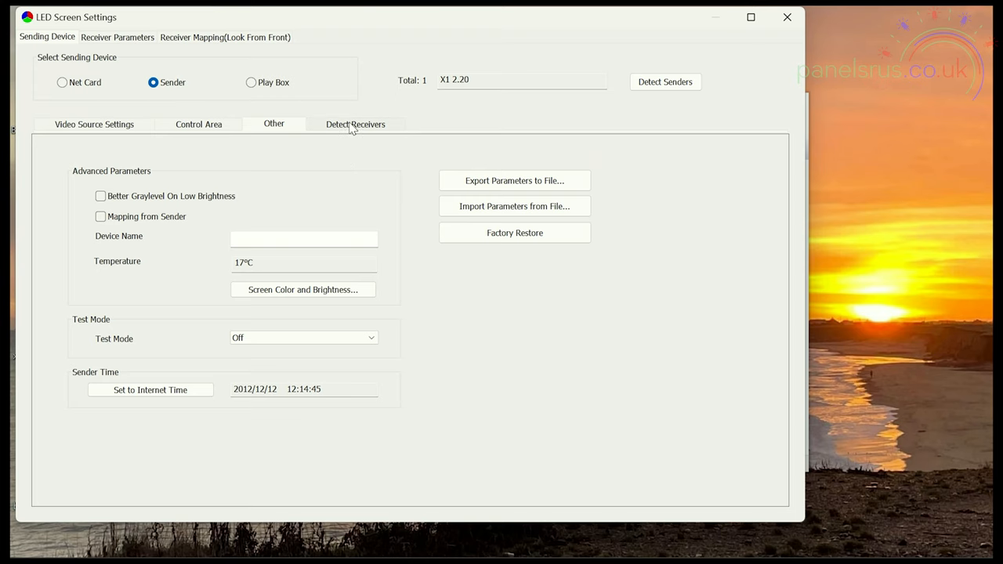
- Detect all receivers, finding 8 cards on port 1 and none on port 2
{"action": "left_click", "coordinate": [354, 124]}
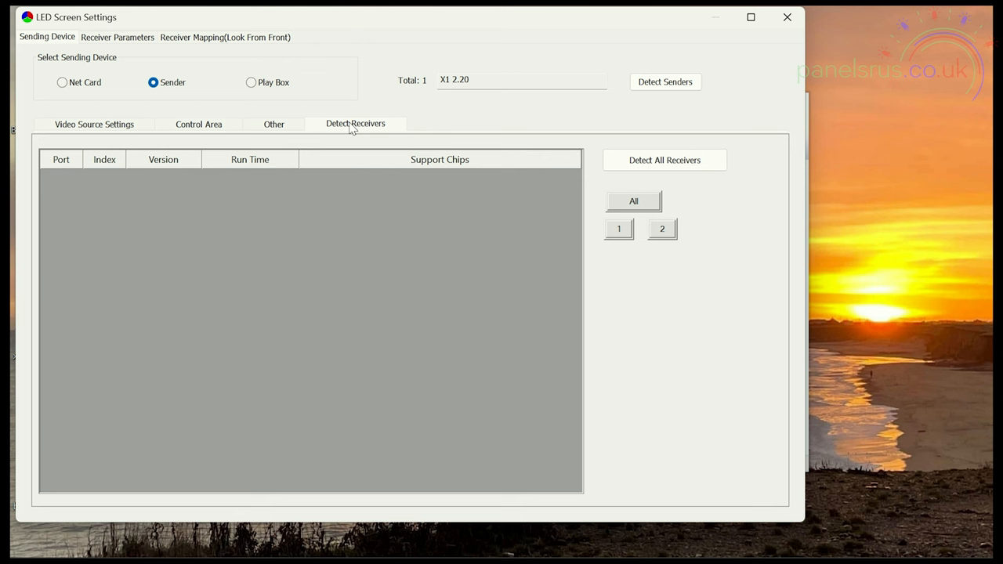
{"action": "mouse_move", "coordinate": [368, 128]}
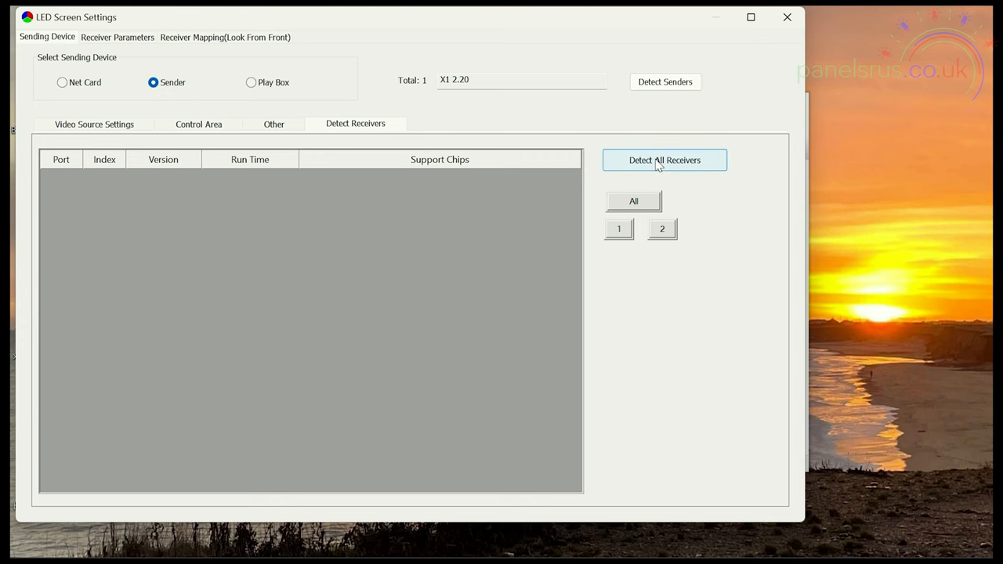
{"action": "left_click", "coordinate": [664, 160]}
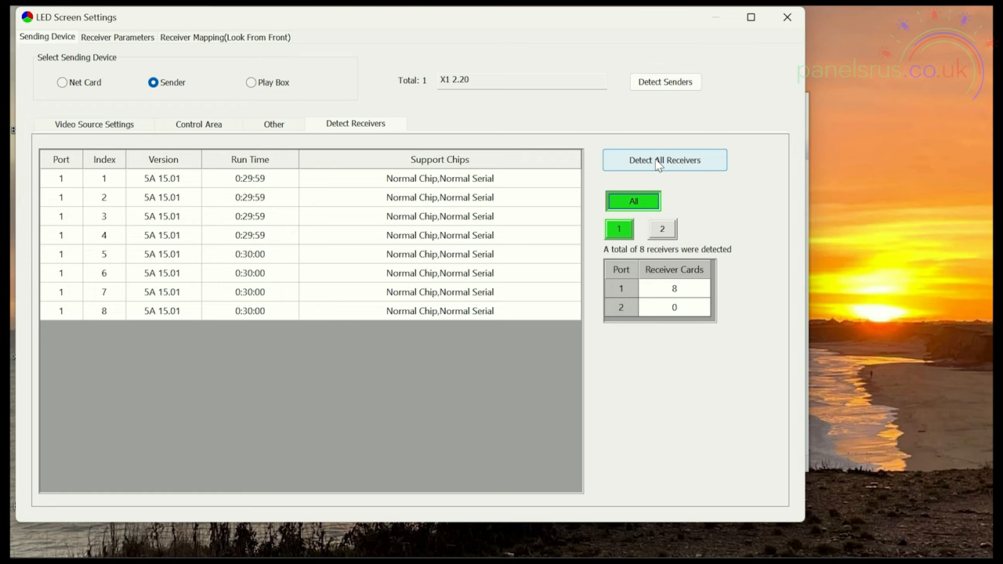
{"action": "mouse_move", "coordinate": [516, 324]}
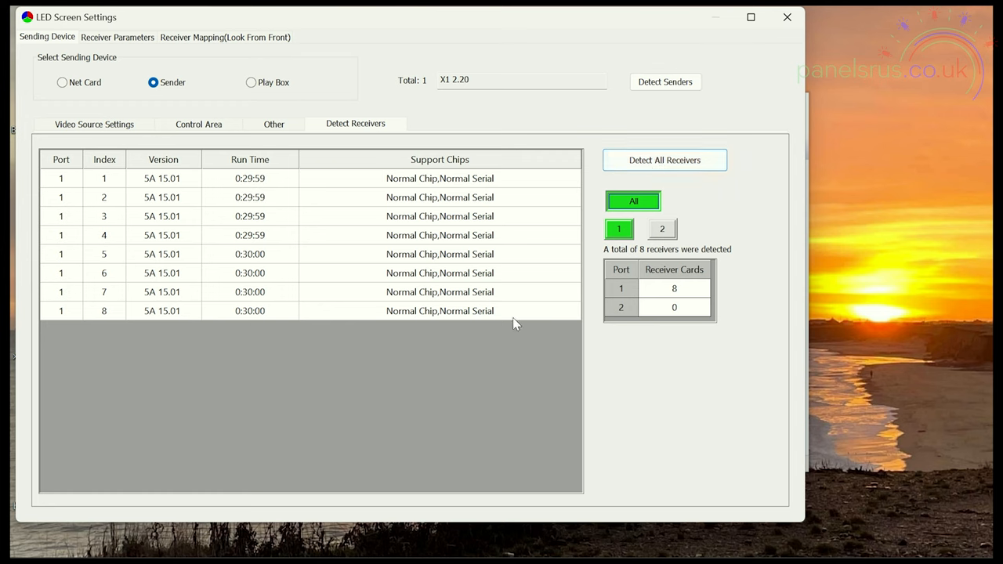
{"action": "mouse_move", "coordinate": [238, 332]}
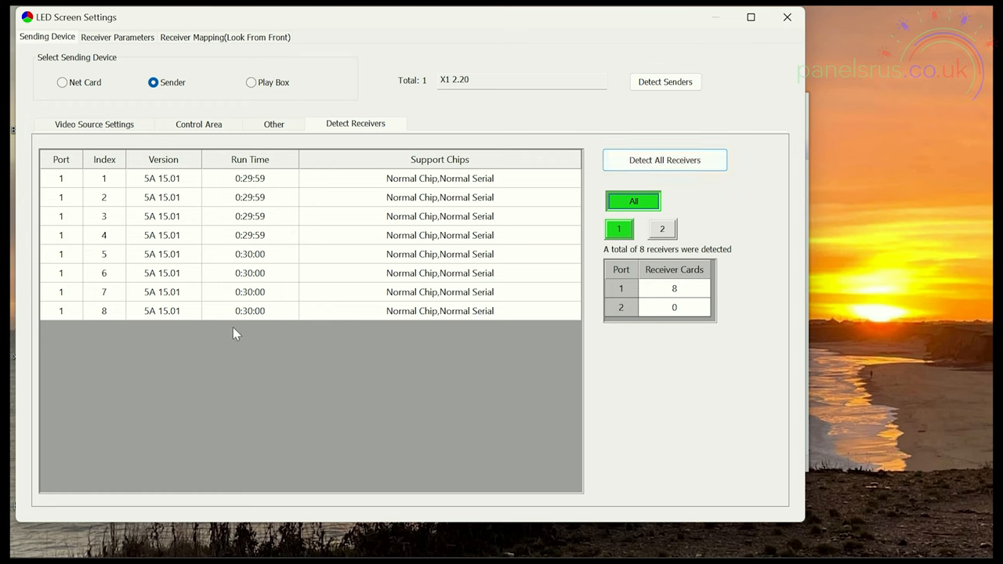
{"action": "mouse_move", "coordinate": [658, 293]}
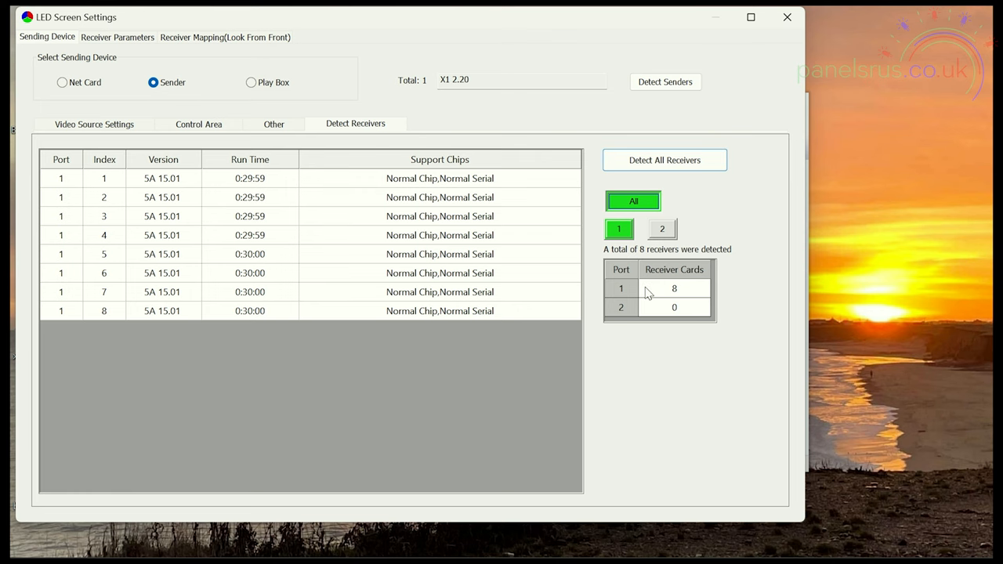
{"action": "left_click", "coordinate": [94, 123]}
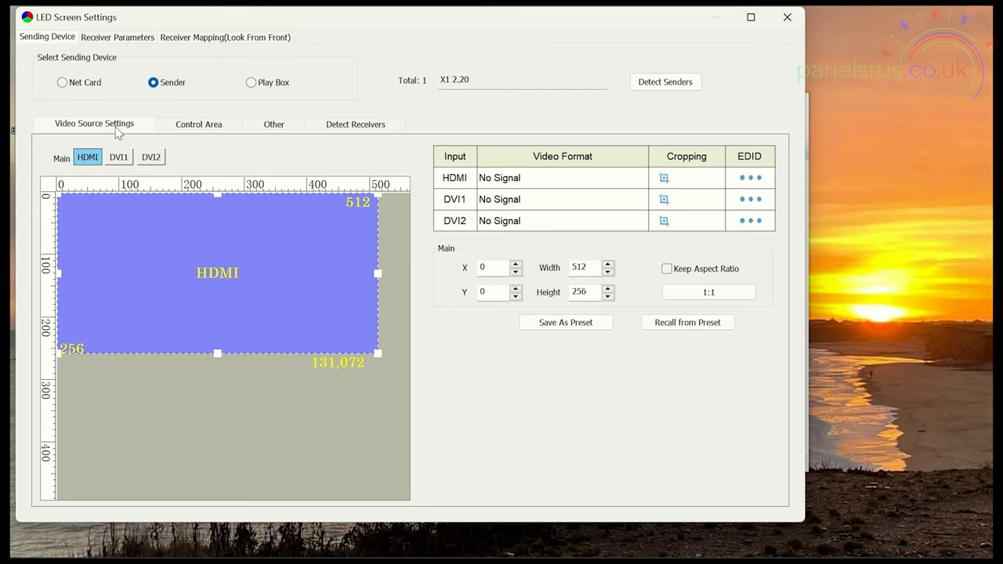
- Show the Video Source Settings where HDMI reports a 1920x1080 50Hz signal
{"action": "left_click", "coordinate": [530, 177]}
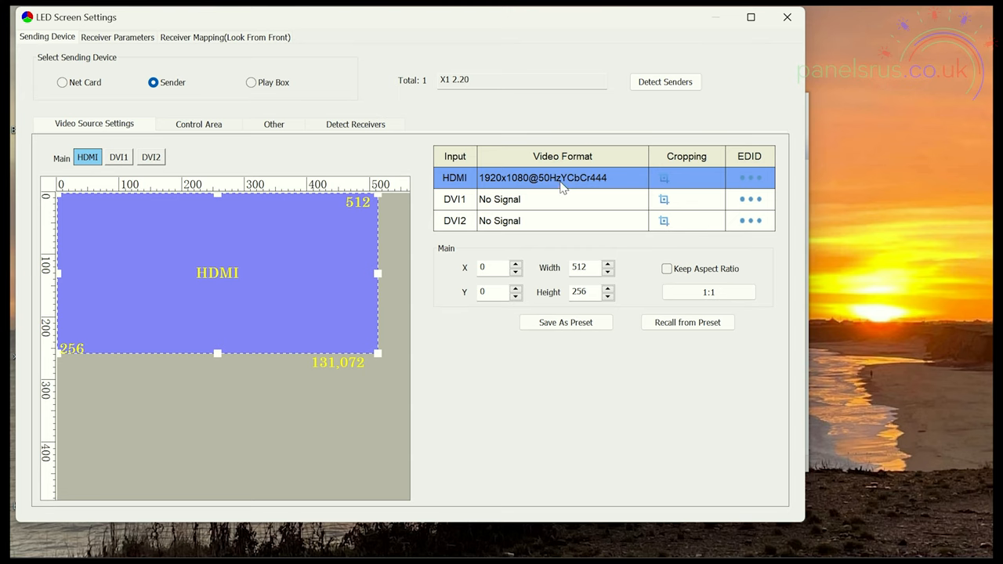
{"action": "mouse_move", "coordinate": [557, 180]}
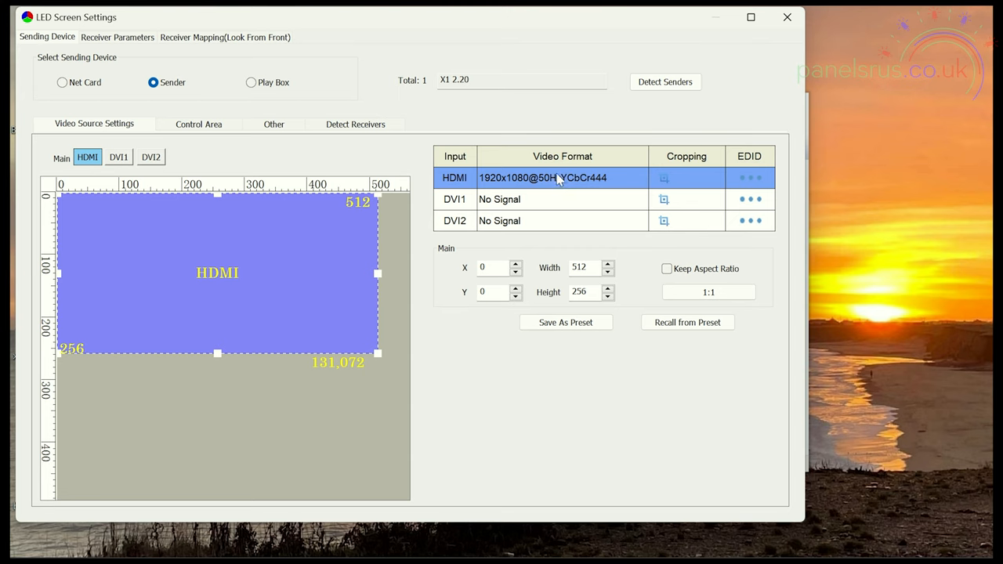
{"action": "mouse_move", "coordinate": [619, 187]}
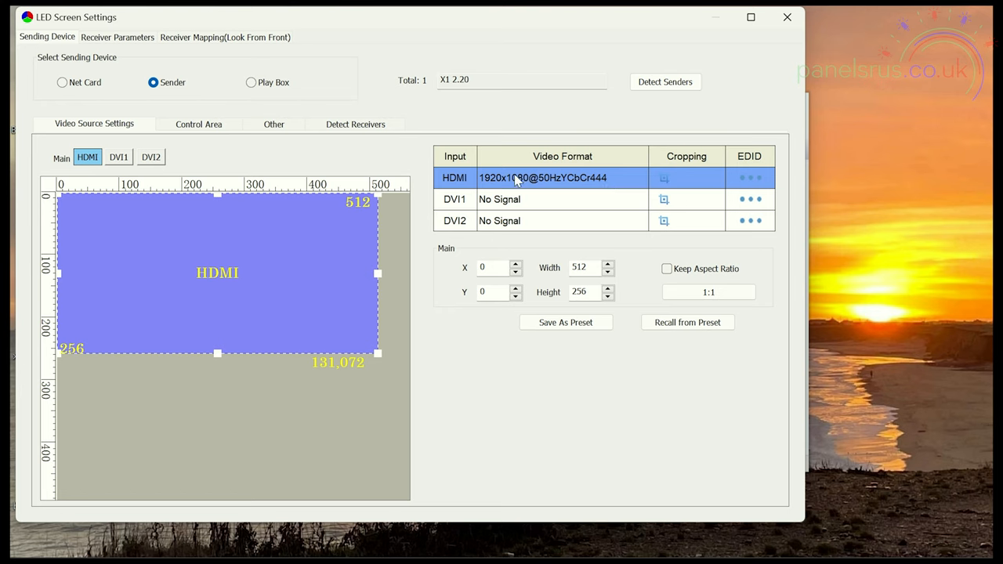
{"action": "mouse_move", "coordinate": [498, 185]}
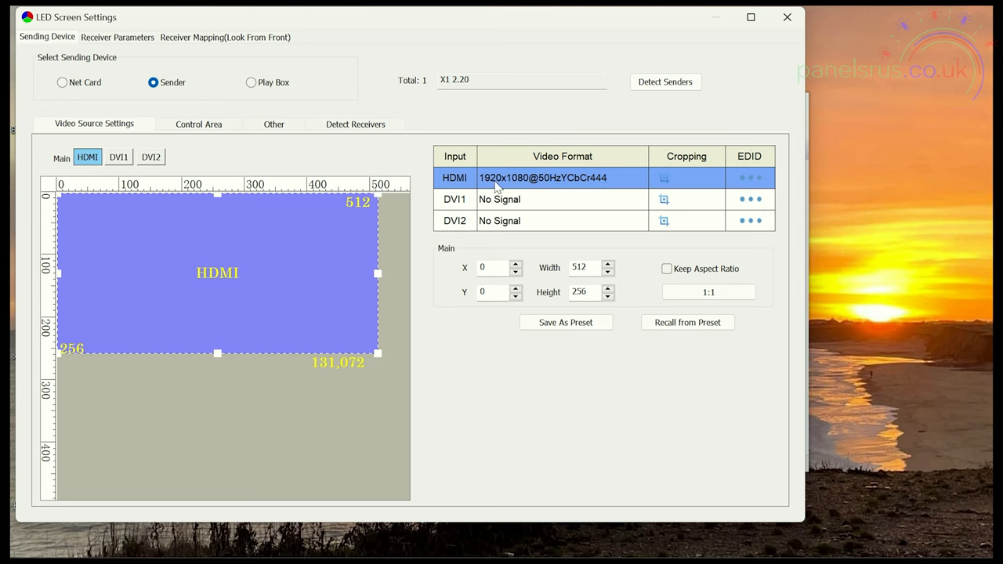
{"action": "mouse_move", "coordinate": [655, 191]}
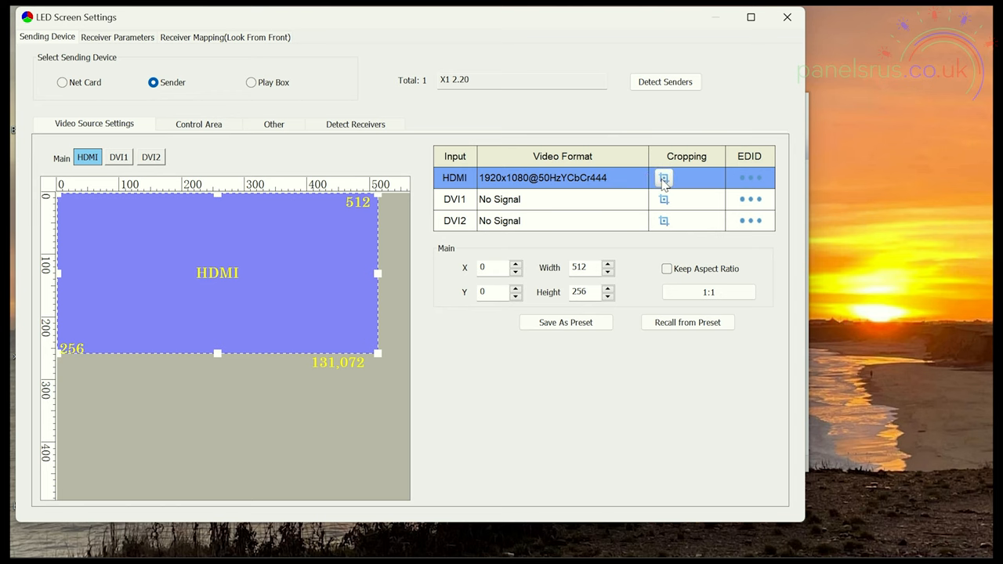
- Enable cropping for the HDMI input in the Cropping dialog
{"action": "left_click", "coordinate": [663, 177]}
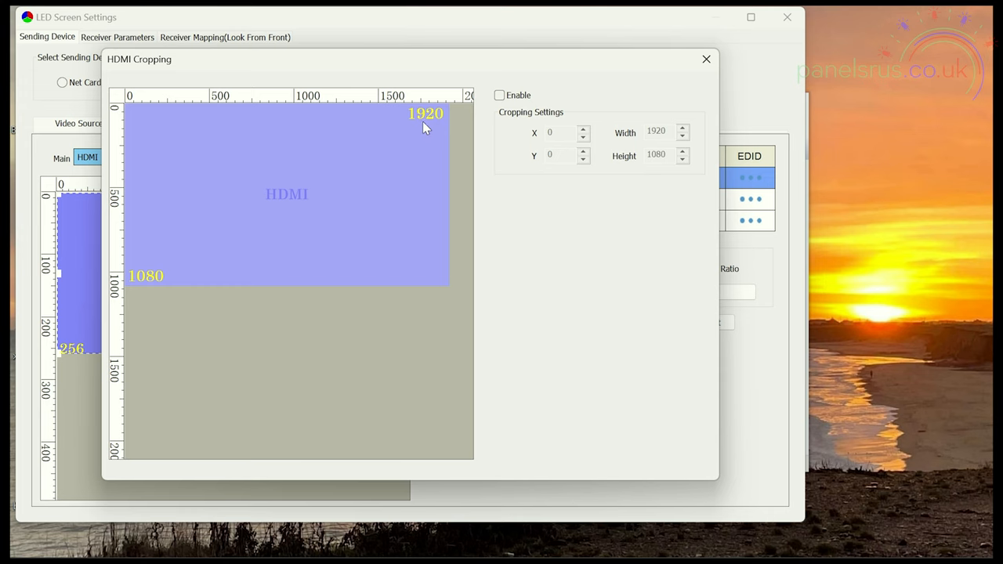
{"action": "mouse_move", "coordinate": [185, 279]}
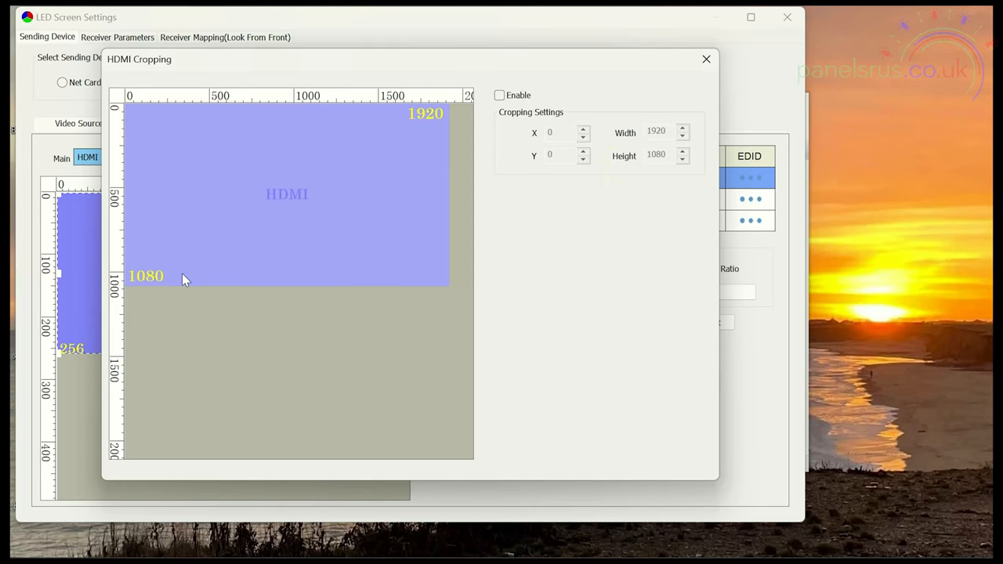
{"action": "mouse_move", "coordinate": [142, 212]}
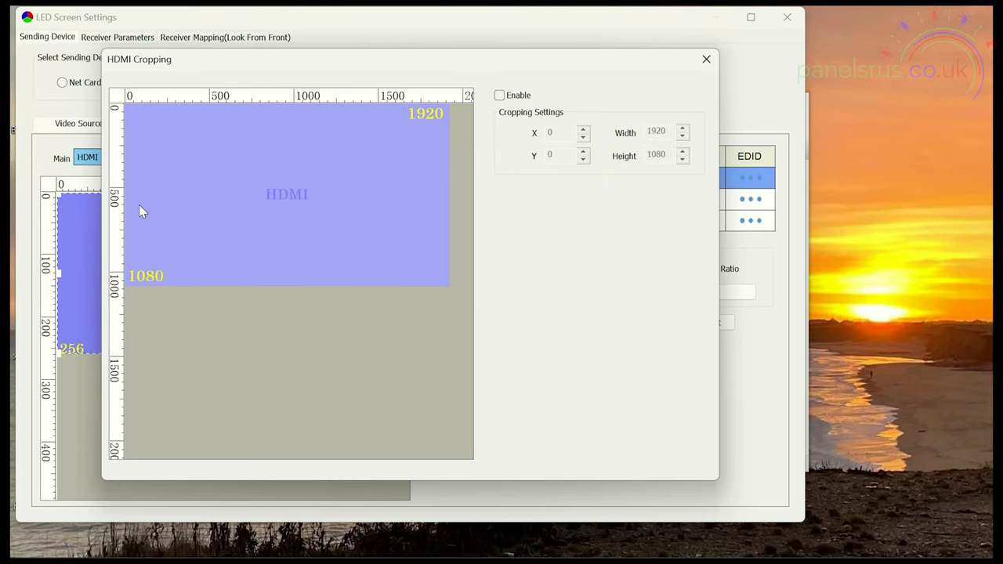
{"action": "mouse_move", "coordinate": [163, 195]}
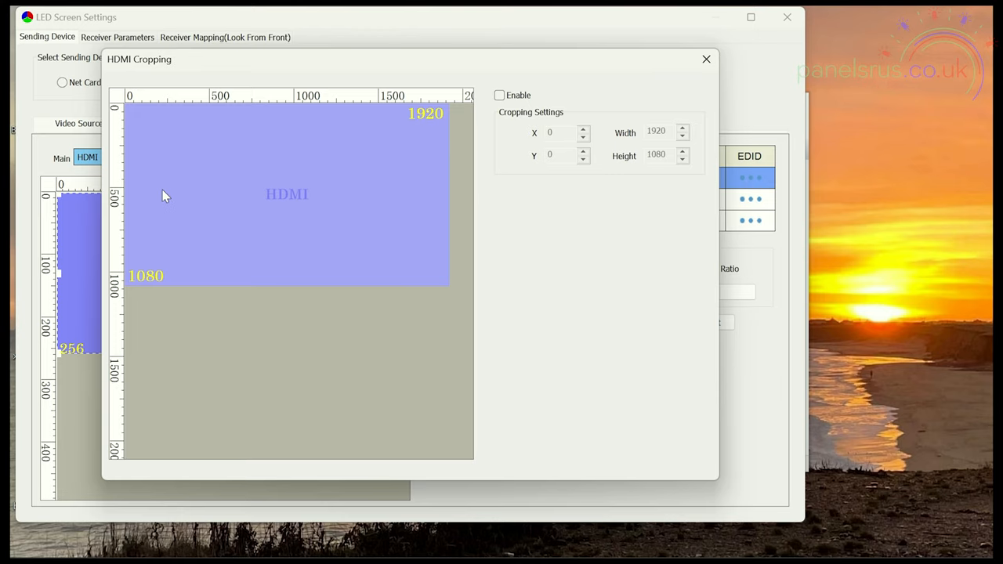
{"action": "left_click", "coordinate": [498, 96]}
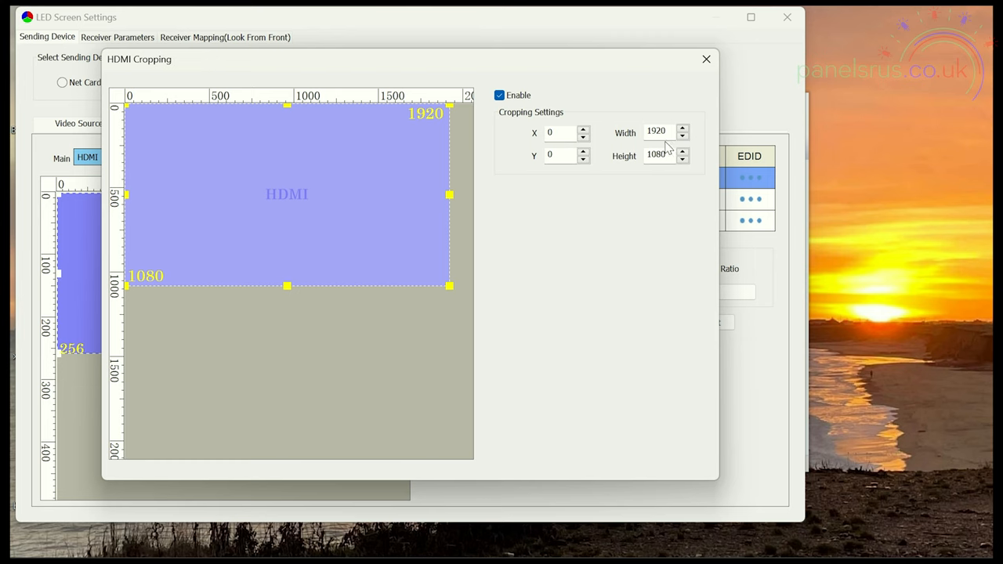
- Change the HDMI crop height from 1080 to 960, keeping width 1920 at 0,0
{"action": "triple_click", "coordinate": [655, 155]}
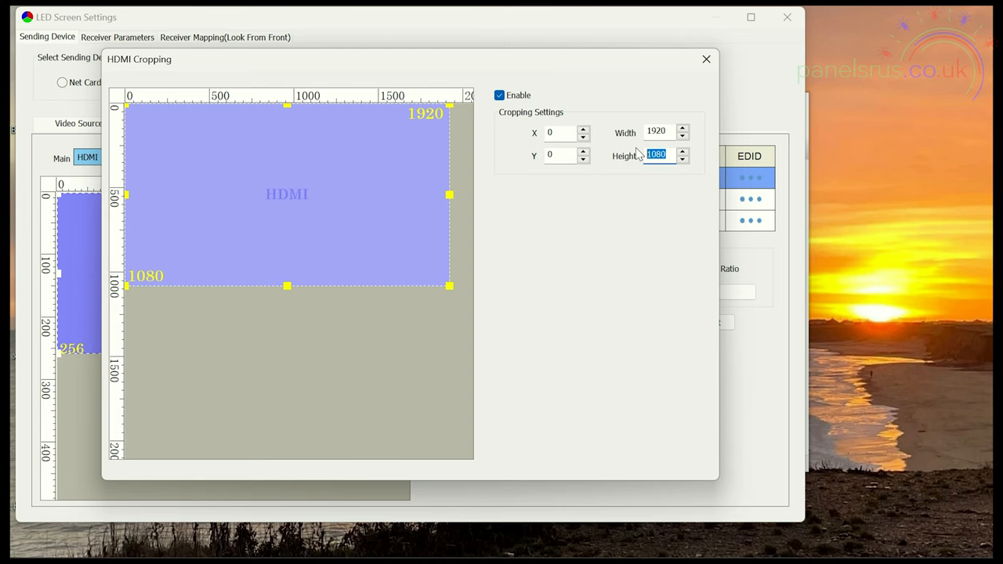
{"action": "type", "text": "9"}
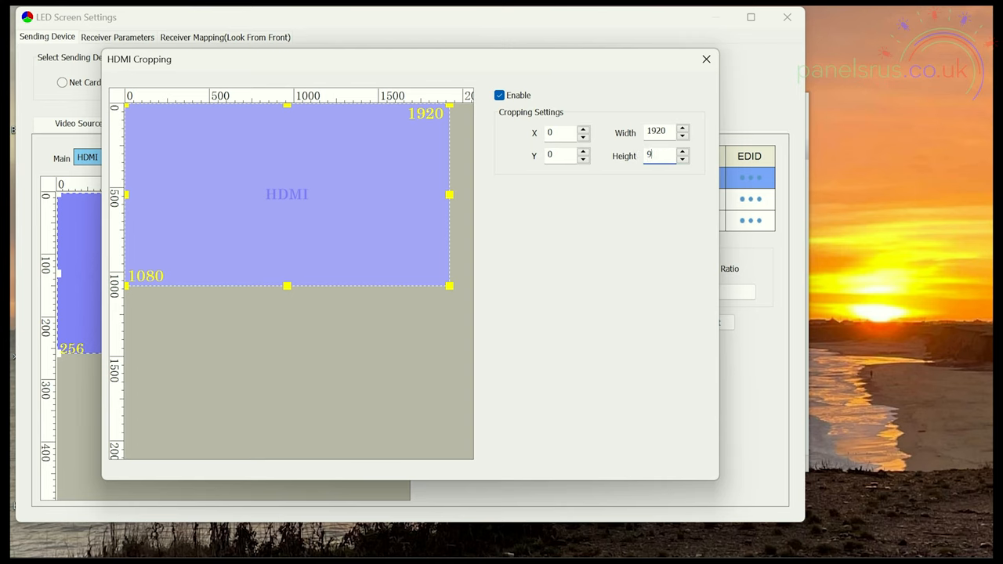
{"action": "type", "text": "60"}
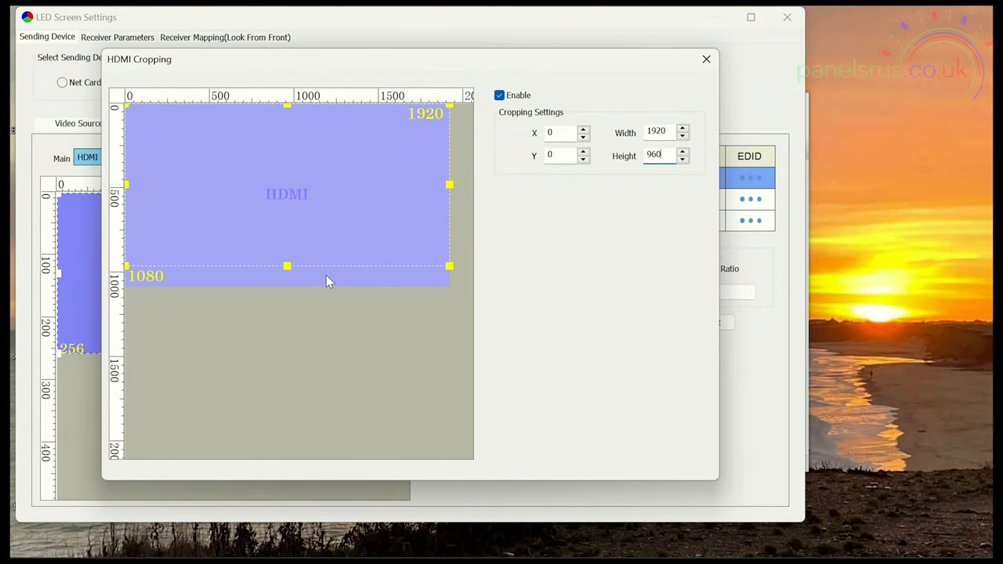
{"action": "mouse_move", "coordinate": [300, 188]}
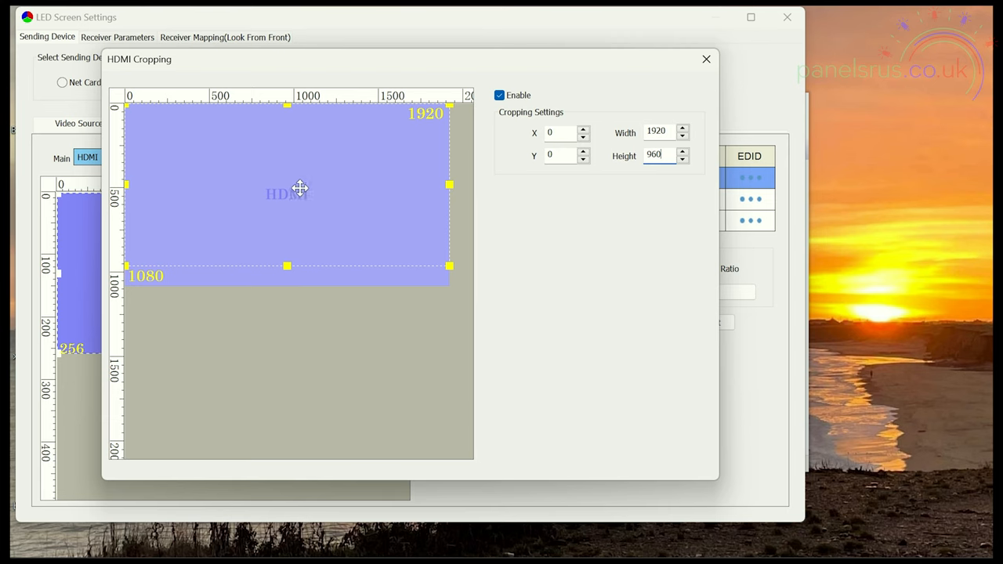
{"action": "mouse_move", "coordinate": [300, 173]}
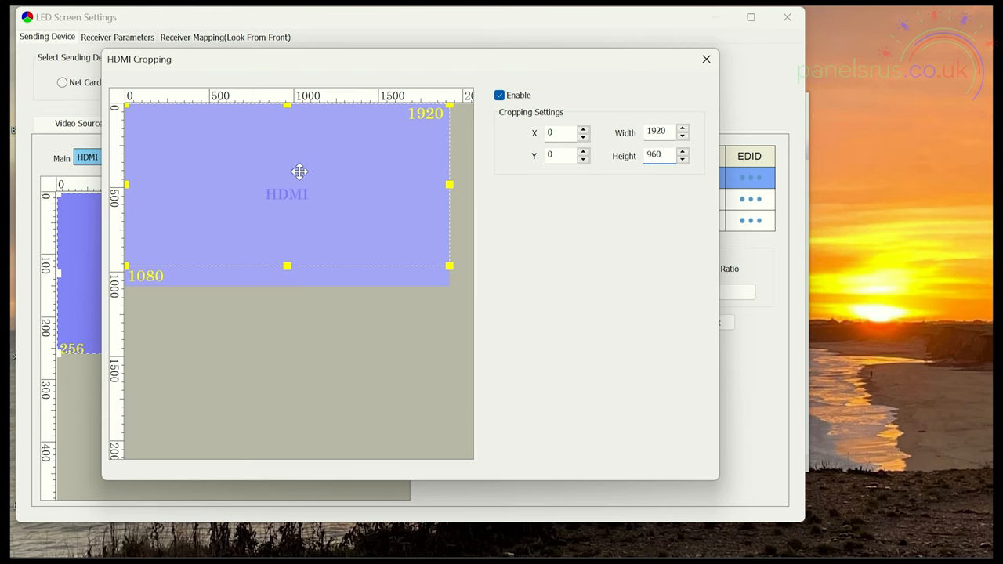
{"action": "mouse_move", "coordinate": [307, 289]}
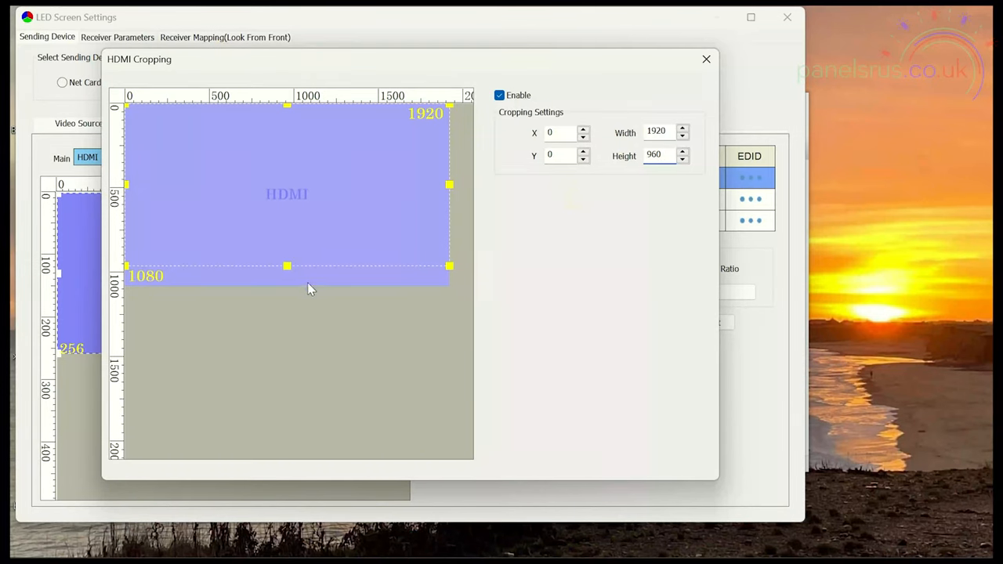
{"action": "mouse_move", "coordinate": [306, 282]}
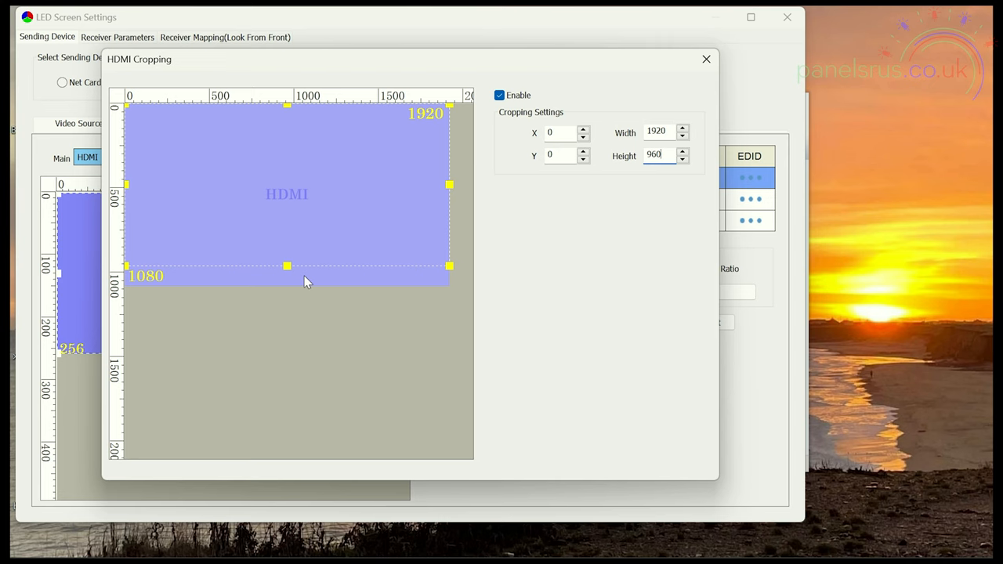
{"action": "mouse_move", "coordinate": [311, 282]}
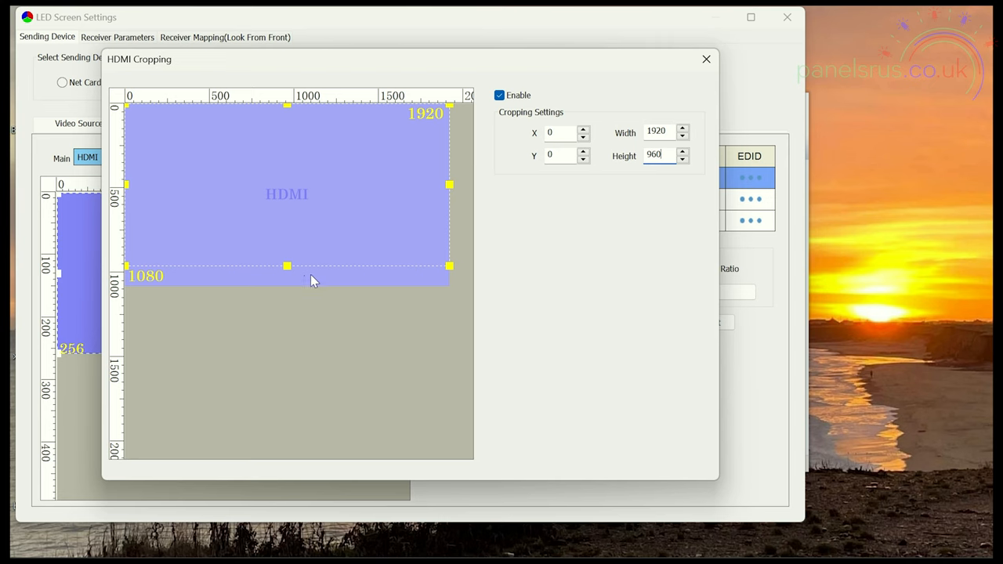
{"action": "mouse_move", "coordinate": [294, 191]}
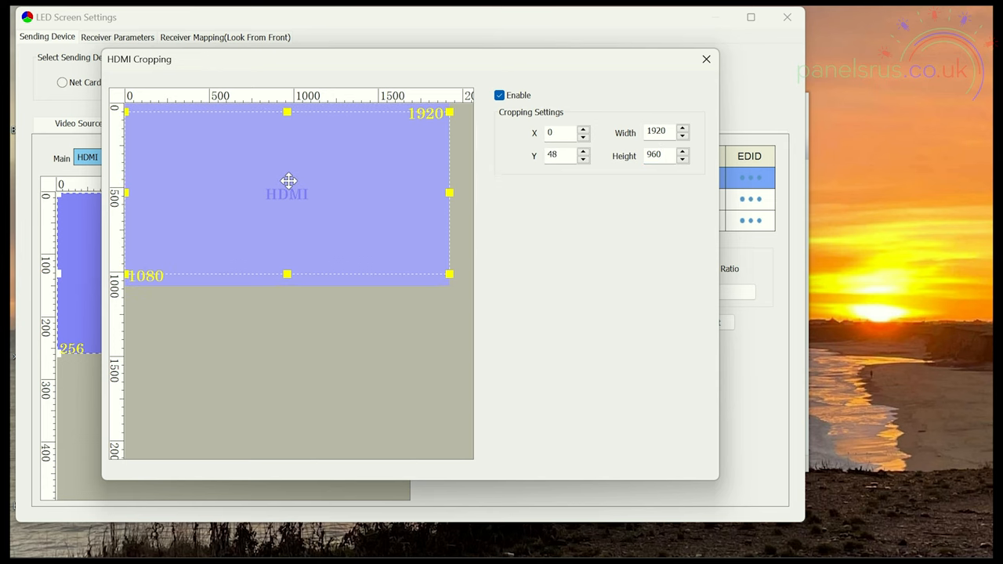
{"action": "mouse_move", "coordinate": [312, 225]}
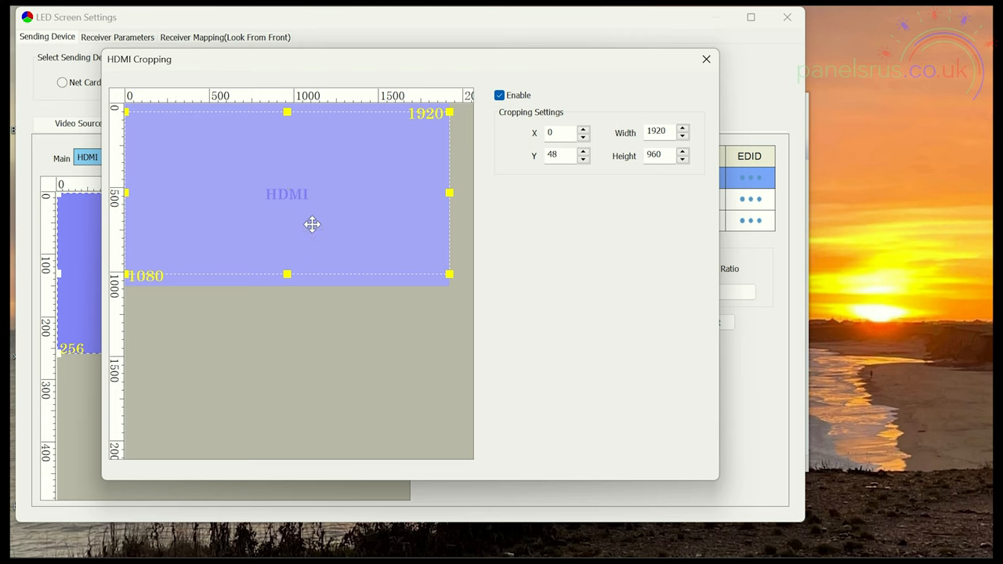
{"action": "mouse_move", "coordinate": [164, 293]}
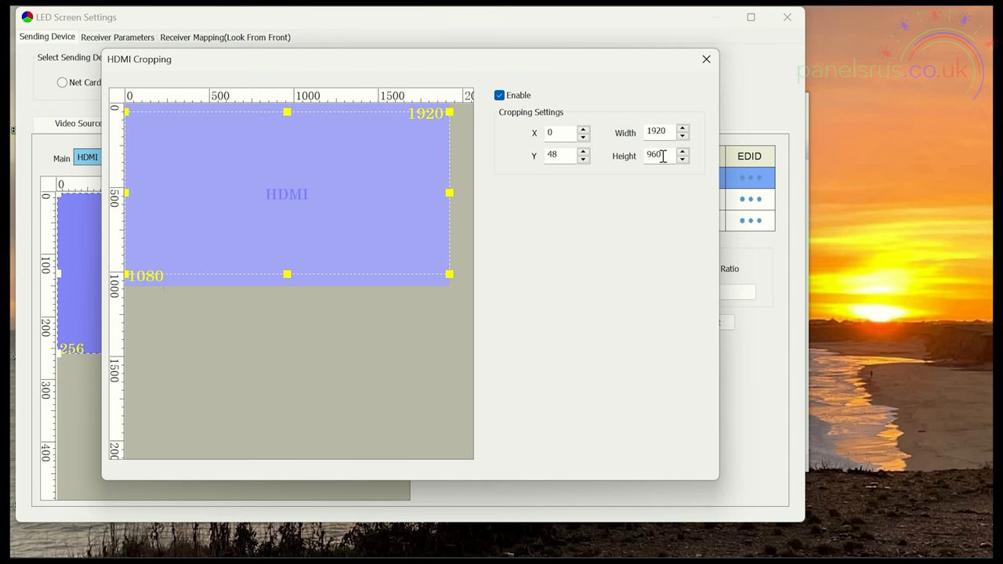
{"action": "mouse_move", "coordinate": [661, 191]}
{"action": "type", "text": "60"}
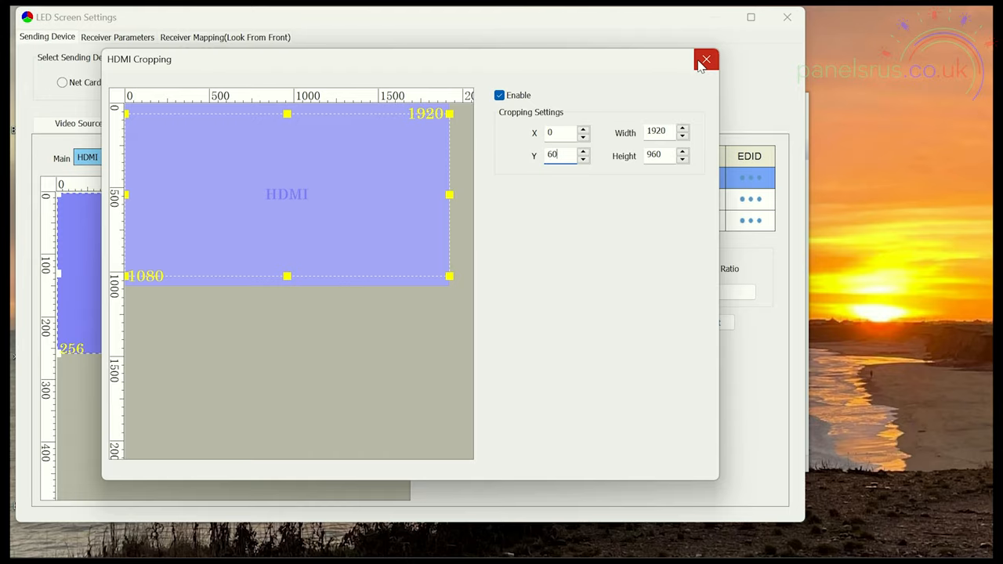
- Close the HDMI cropping settings with the crop area at Y offset 60
{"action": "left_click", "coordinate": [705, 59]}
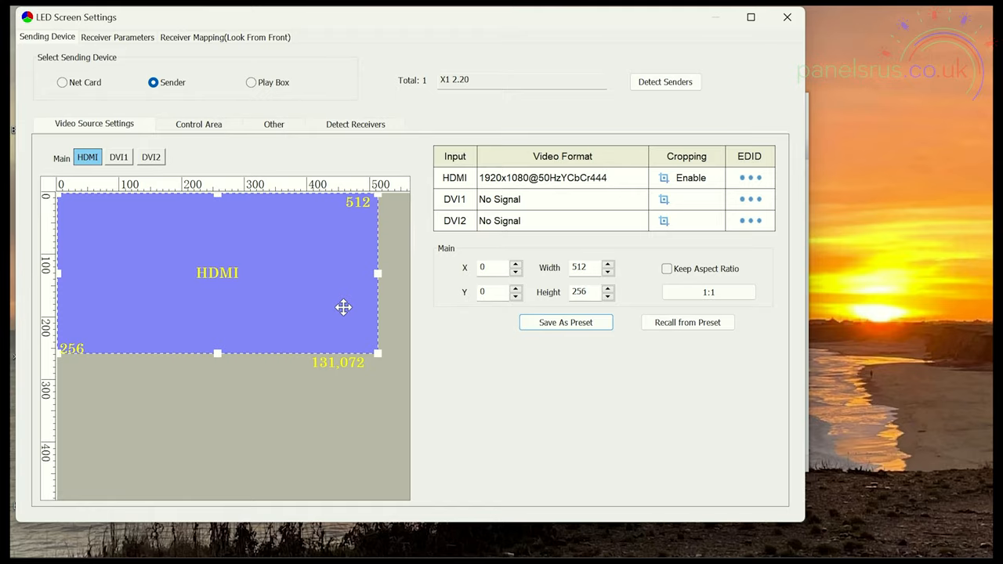
{"action": "mouse_move", "coordinate": [147, 282]}
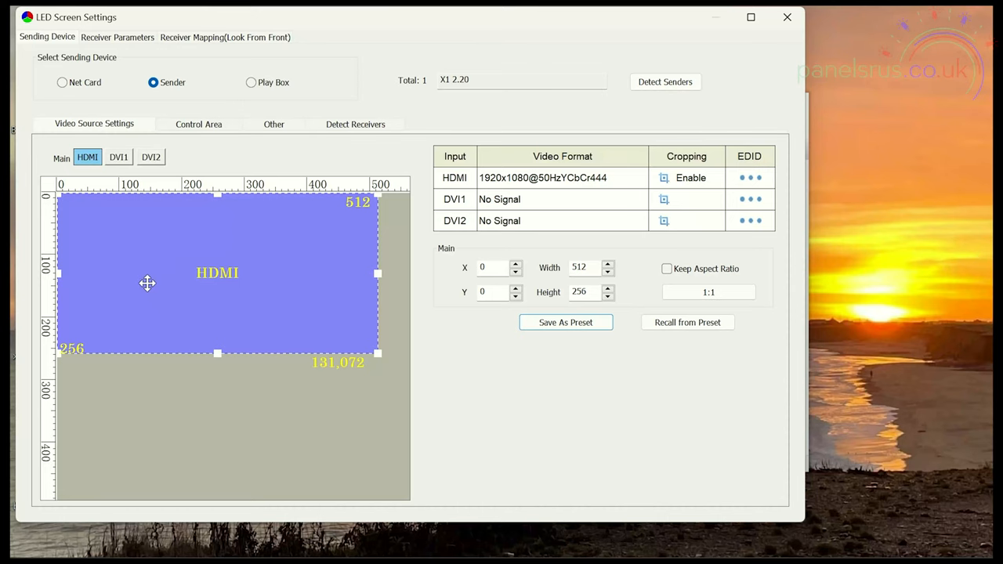
{"action": "mouse_move", "coordinate": [262, 271]}
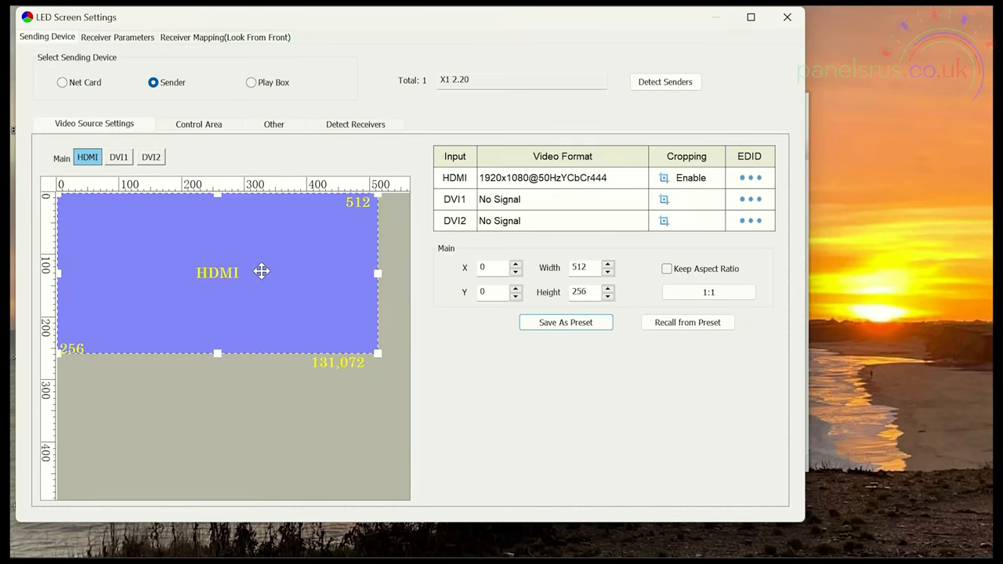
- Show the Control Area listing with ports 1 and 2 at 512×256 from 0,0
{"action": "left_click", "coordinate": [197, 124]}
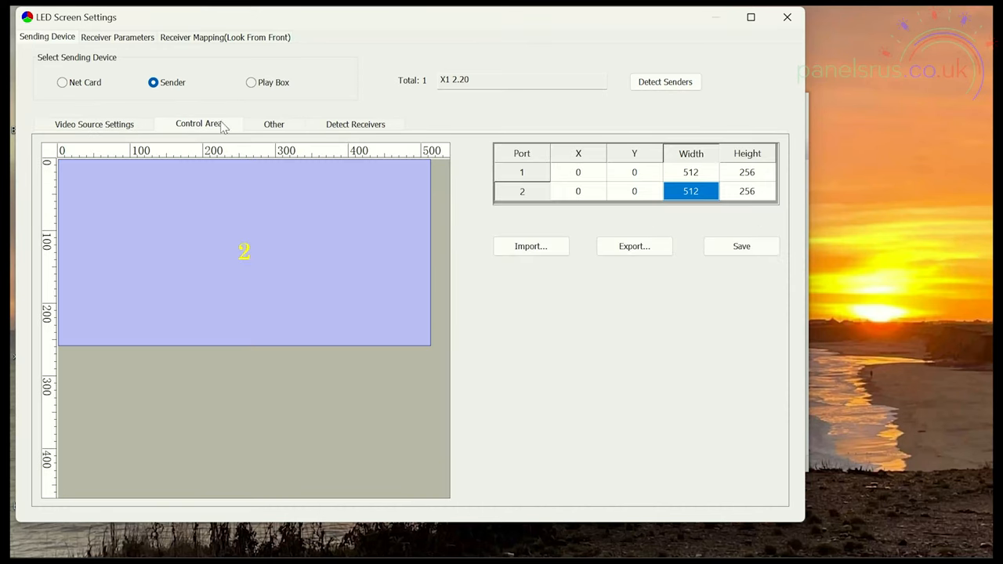
{"action": "mouse_move", "coordinate": [243, 242]}
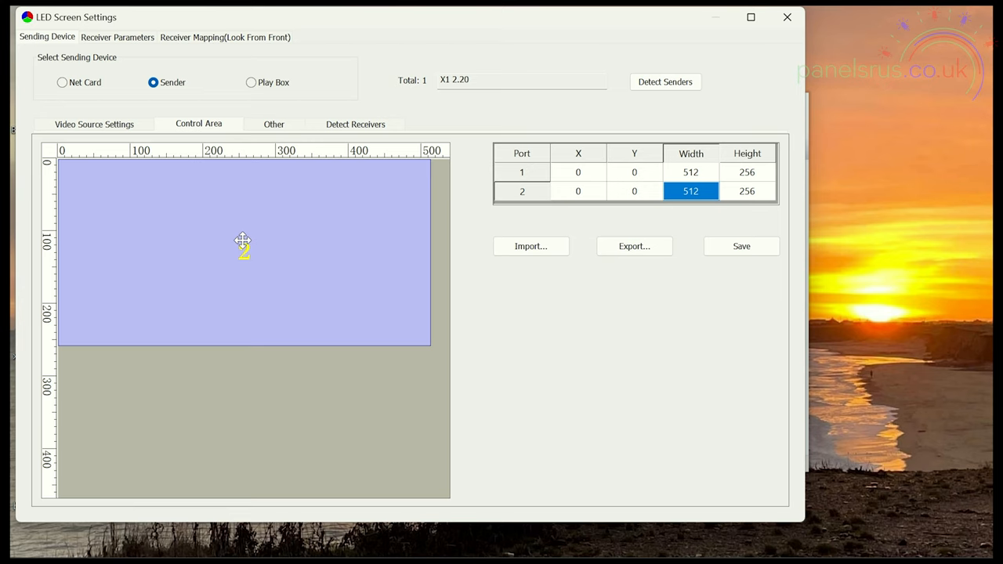
{"action": "mouse_move", "coordinate": [839, 201]}
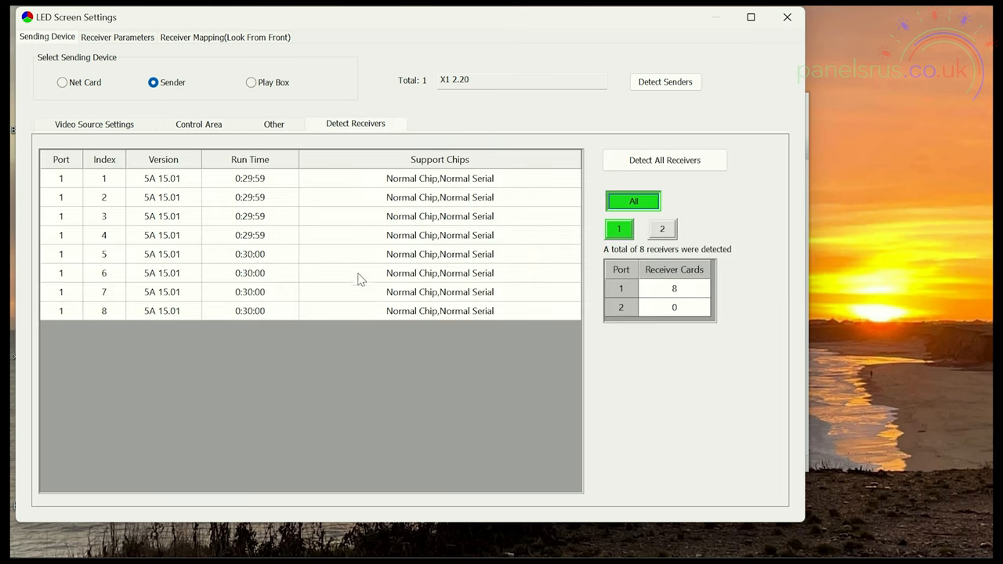
{"action": "mouse_move", "coordinate": [148, 149]}
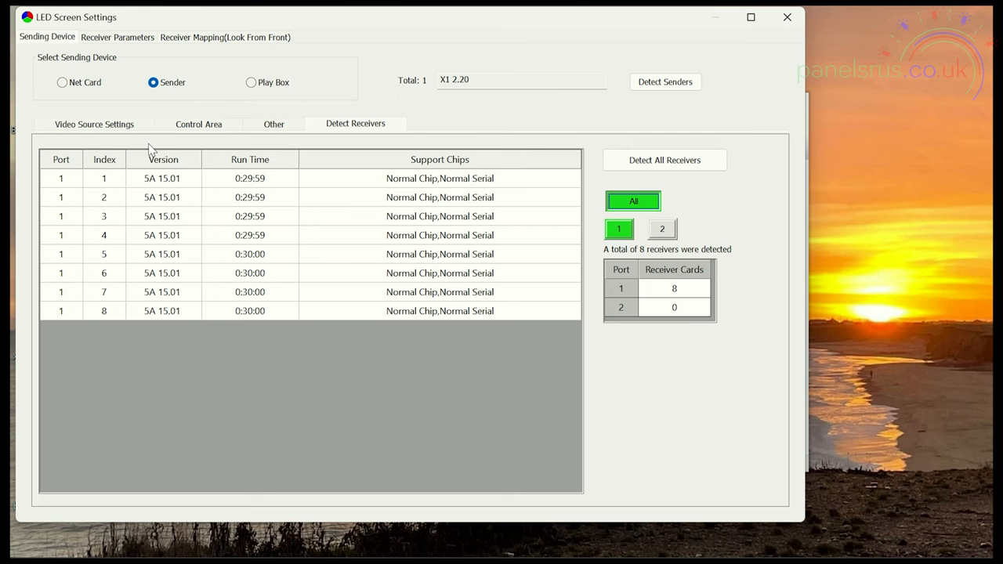
- Return to the video source settings and select the HDMI input row
{"action": "left_click", "coordinate": [94, 124]}
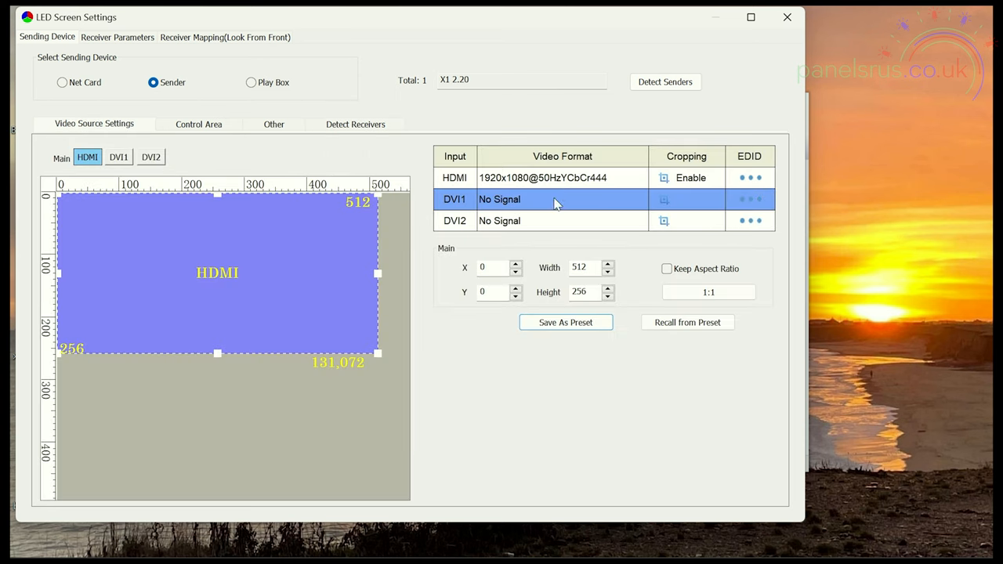
{"action": "left_click", "coordinate": [548, 177]}
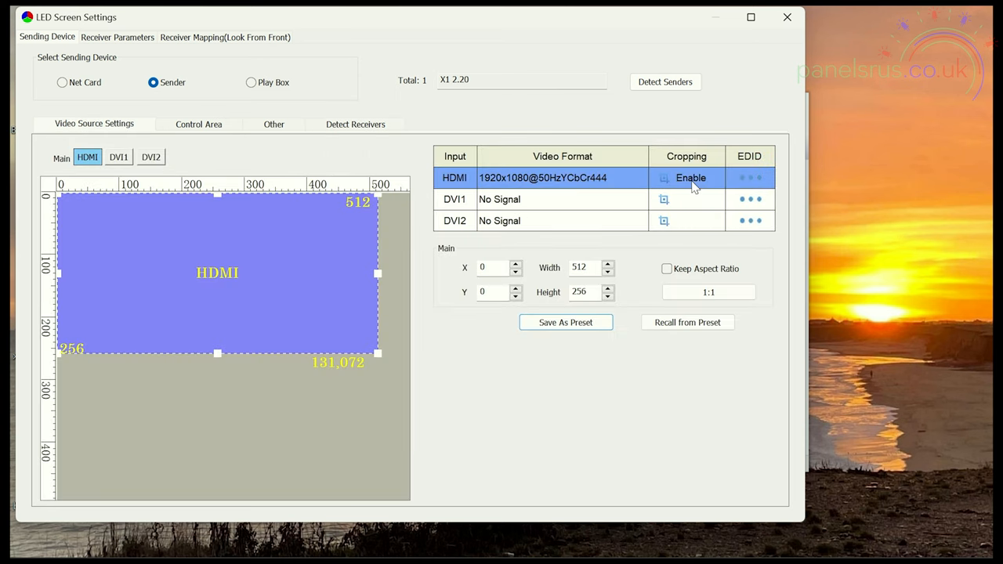
{"action": "mouse_move", "coordinate": [683, 186]}
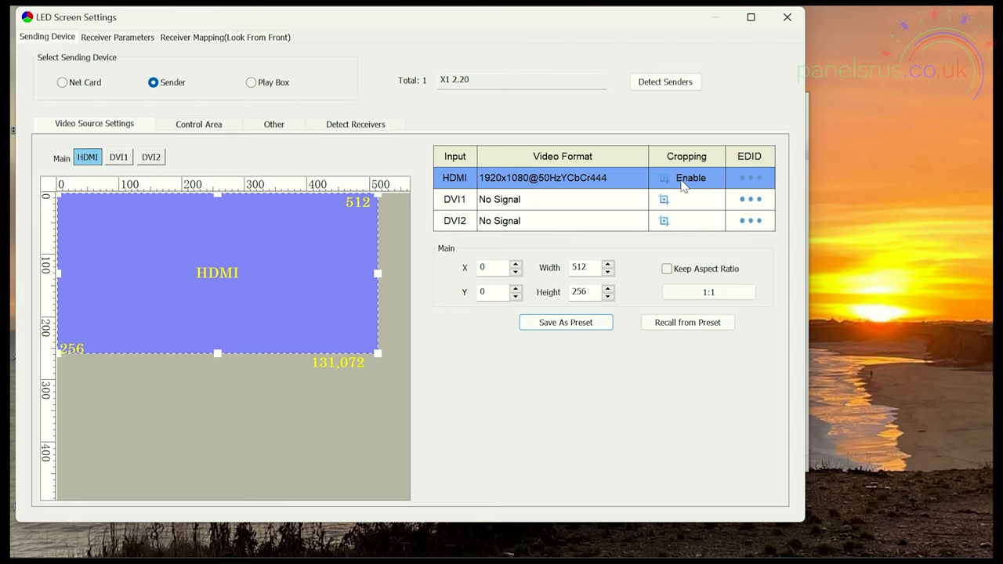